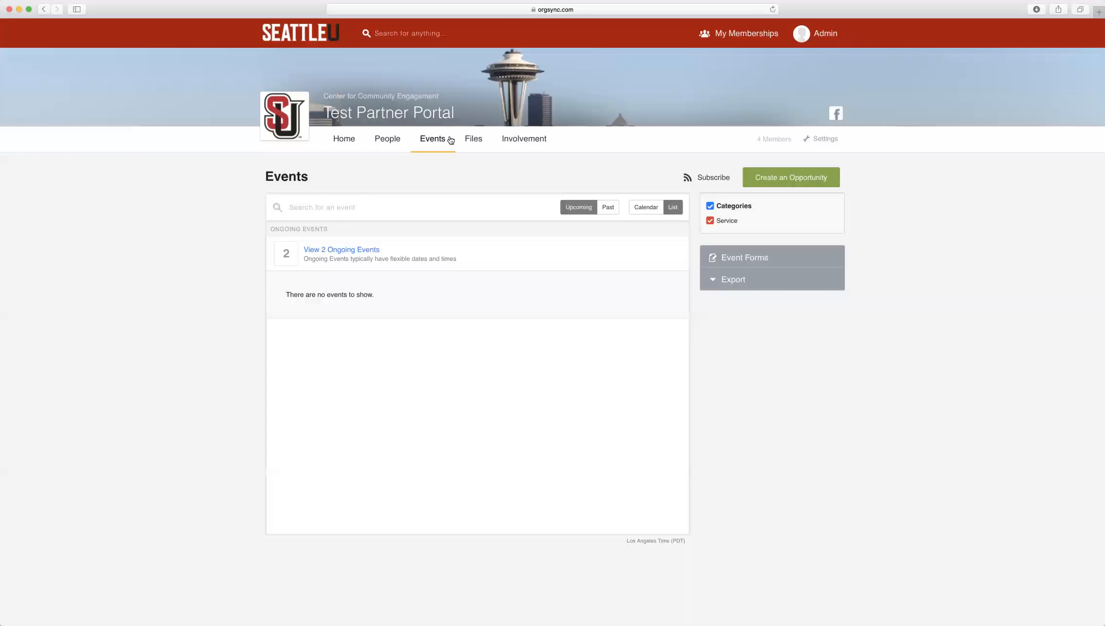
{"action": "mouse_move", "coordinate": [416, 169]}
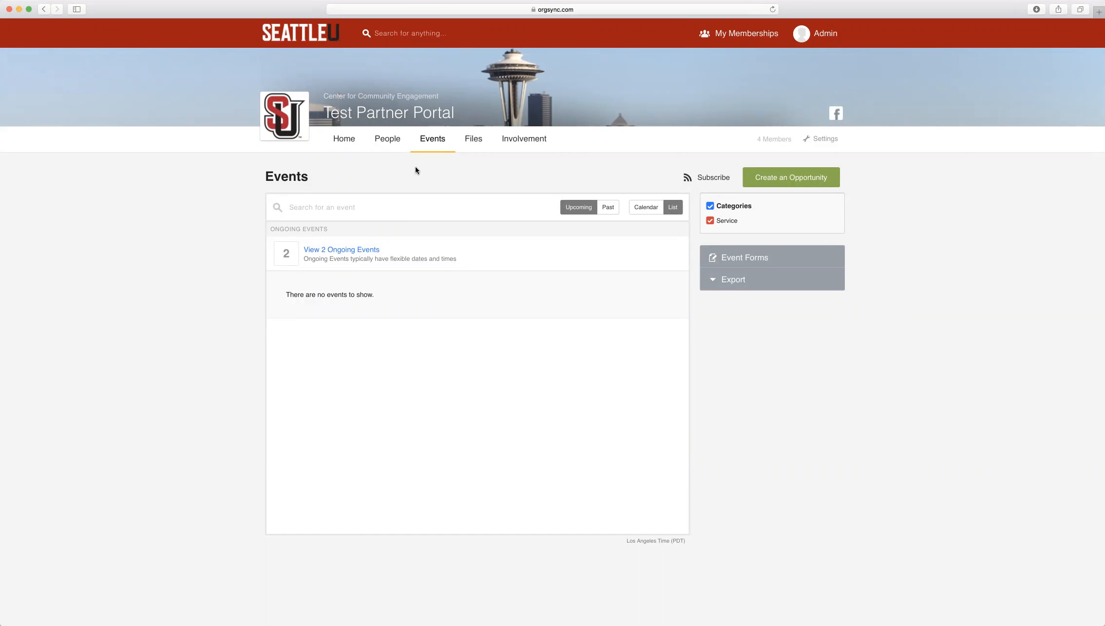
{"action": "mouse_move", "coordinate": [437, 148]}
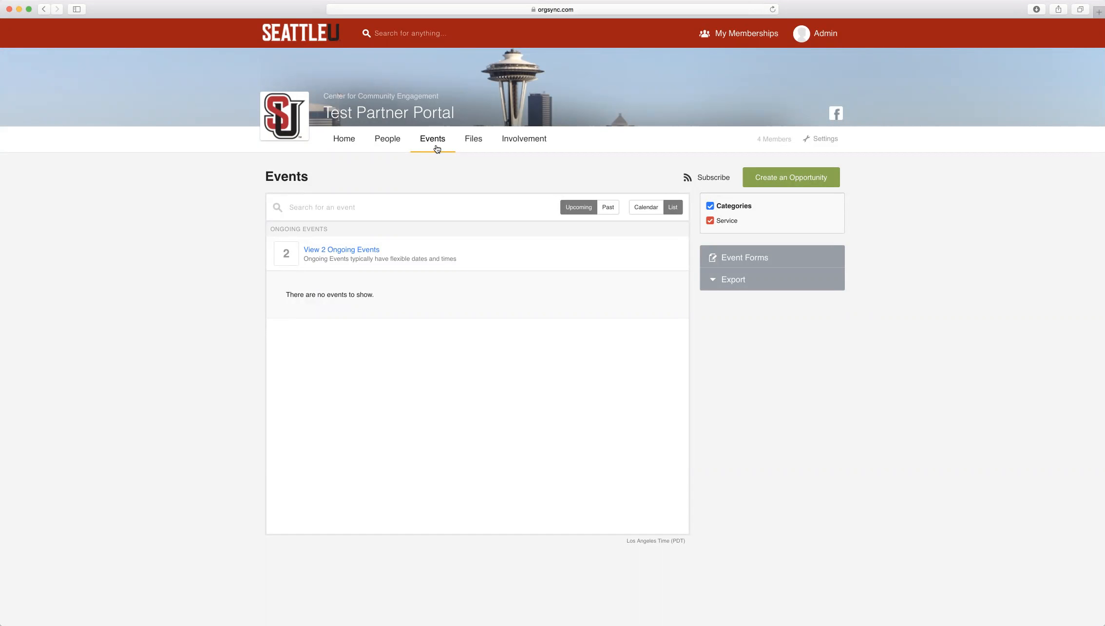
{"action": "mouse_move", "coordinate": [421, 153]}
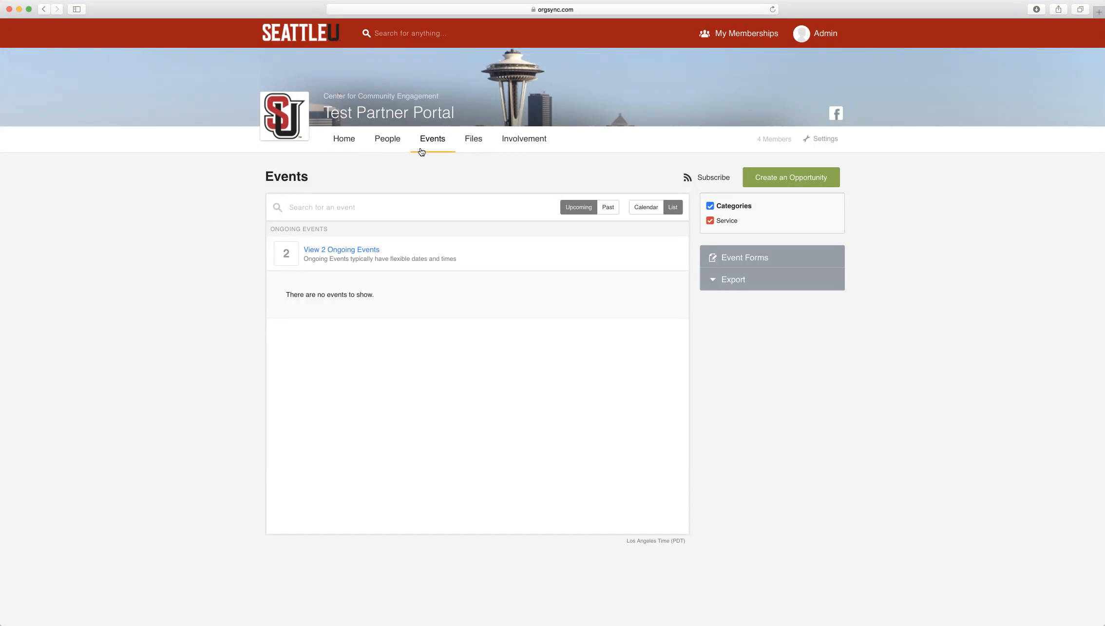
{"action": "mouse_move", "coordinate": [439, 162]}
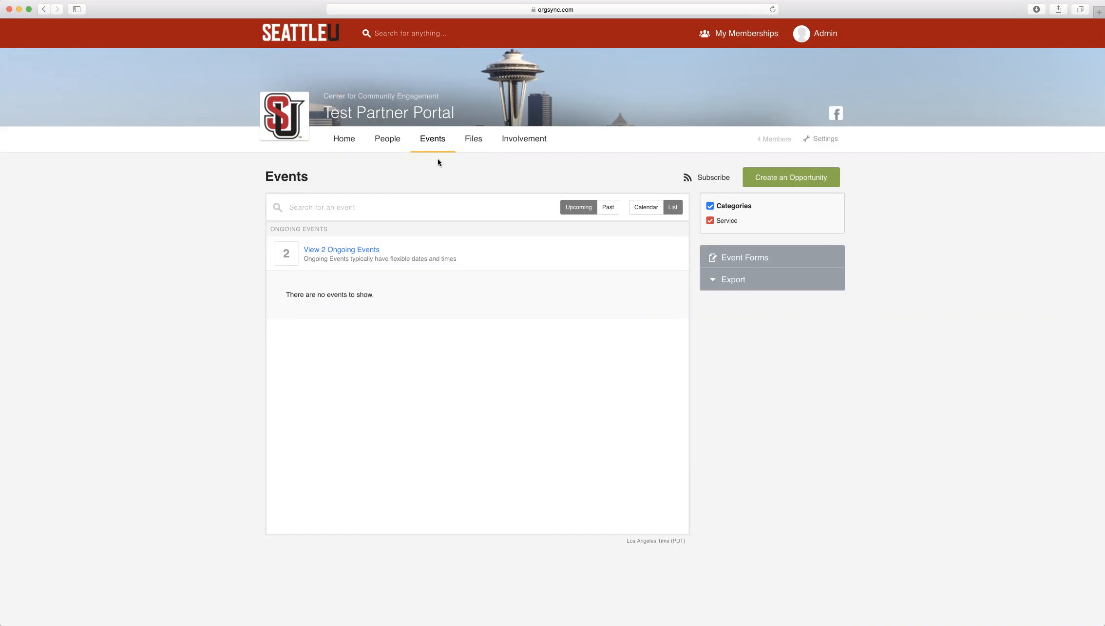
{"action": "mouse_move", "coordinate": [781, 180]}
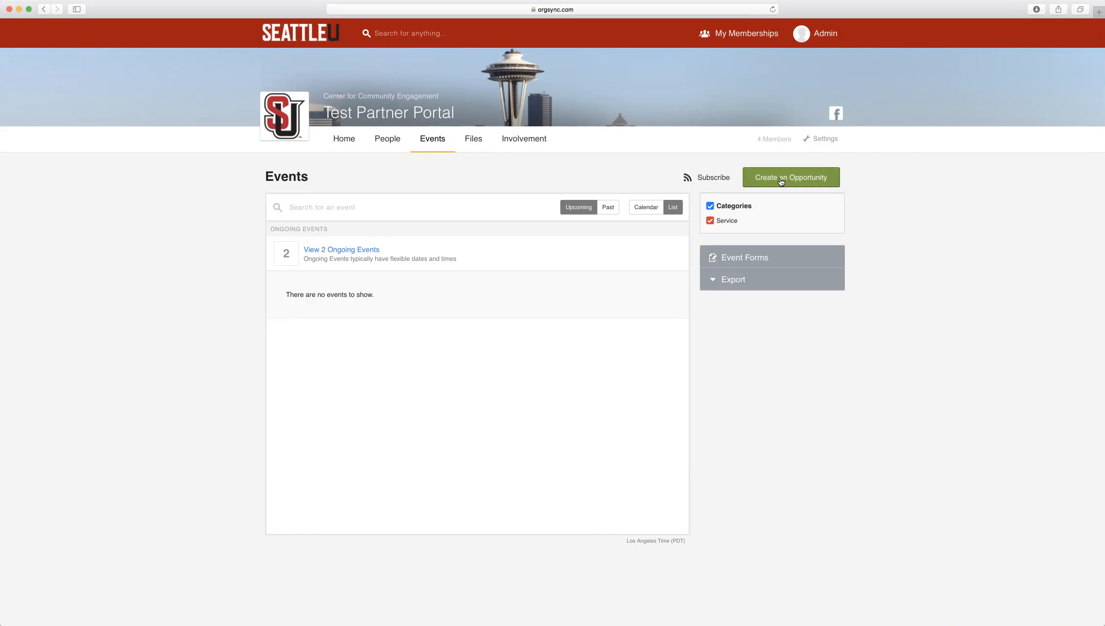
{"action": "mouse_move", "coordinate": [791, 179]}
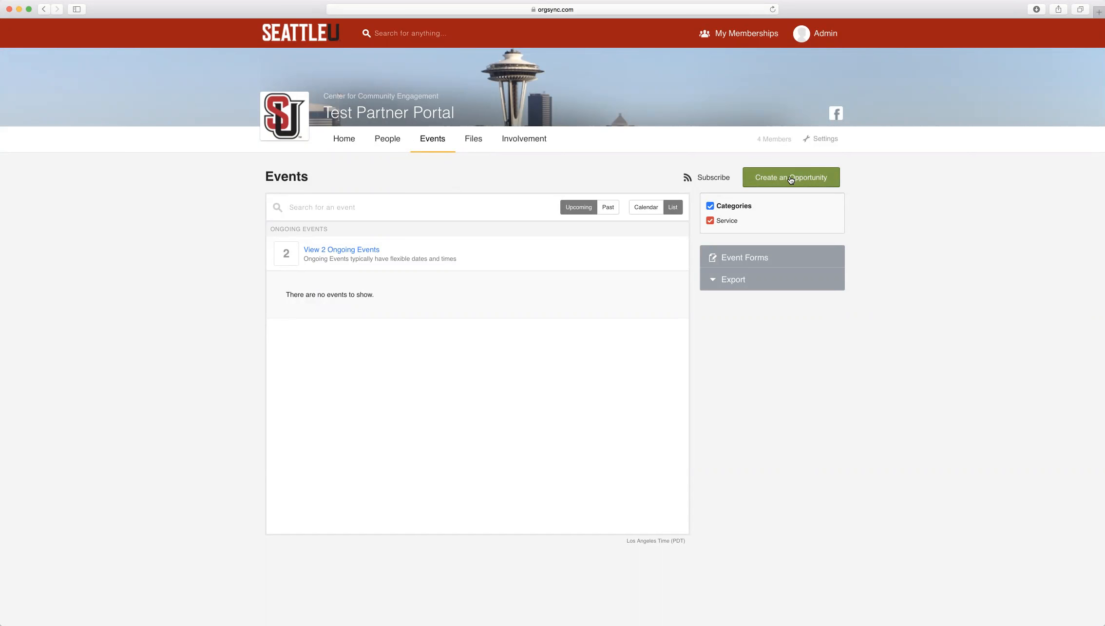
- Create a new opportunity and name it 'Service-Learning Opportunity FQ16'
{"action": "left_click", "coordinate": [791, 177]}
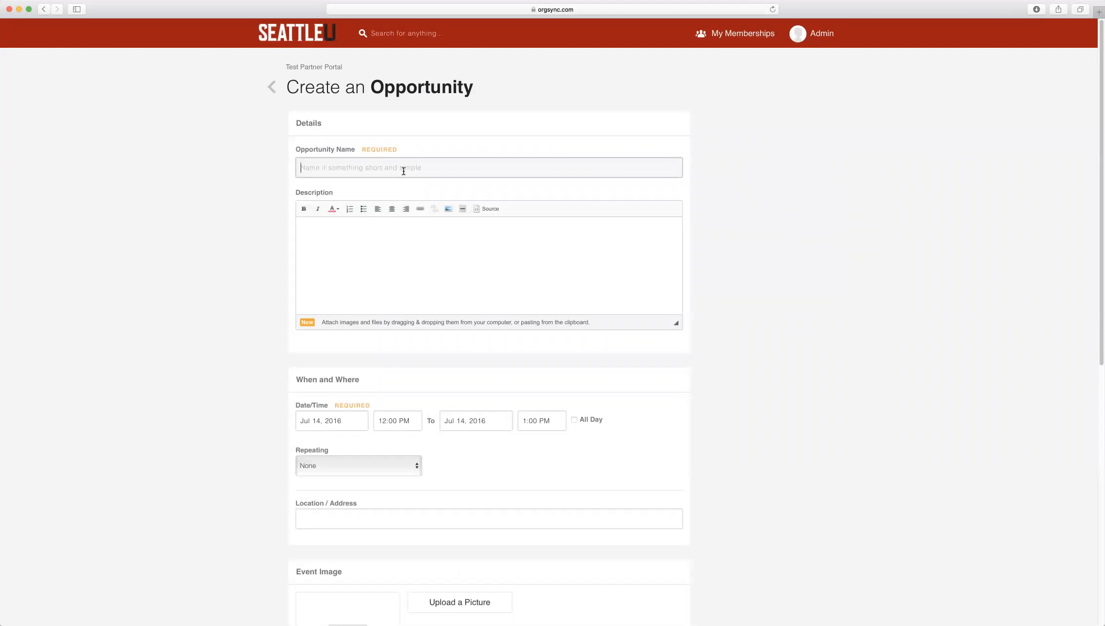
{"action": "mouse_move", "coordinate": [407, 167]}
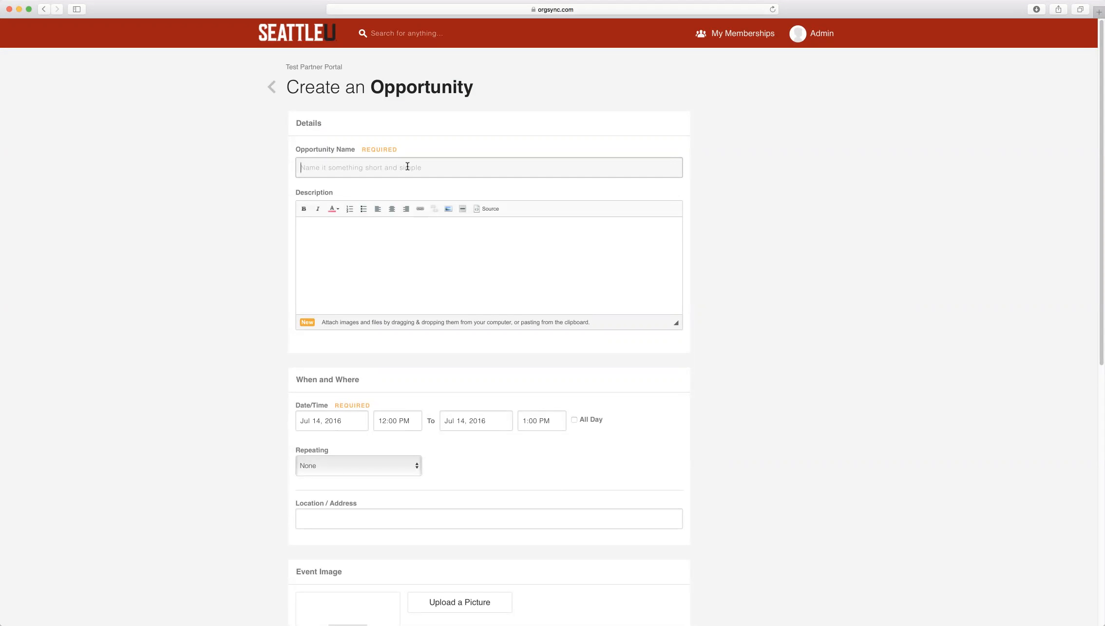
{"action": "type", "text": "S"}
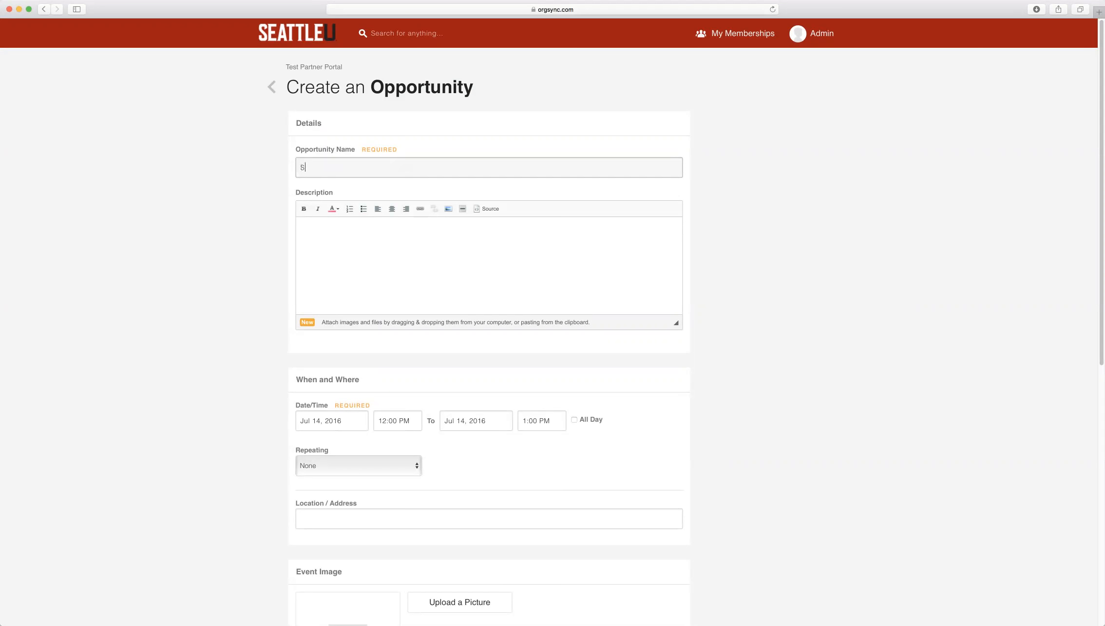
{"action": "type", "text": "ervice-"}
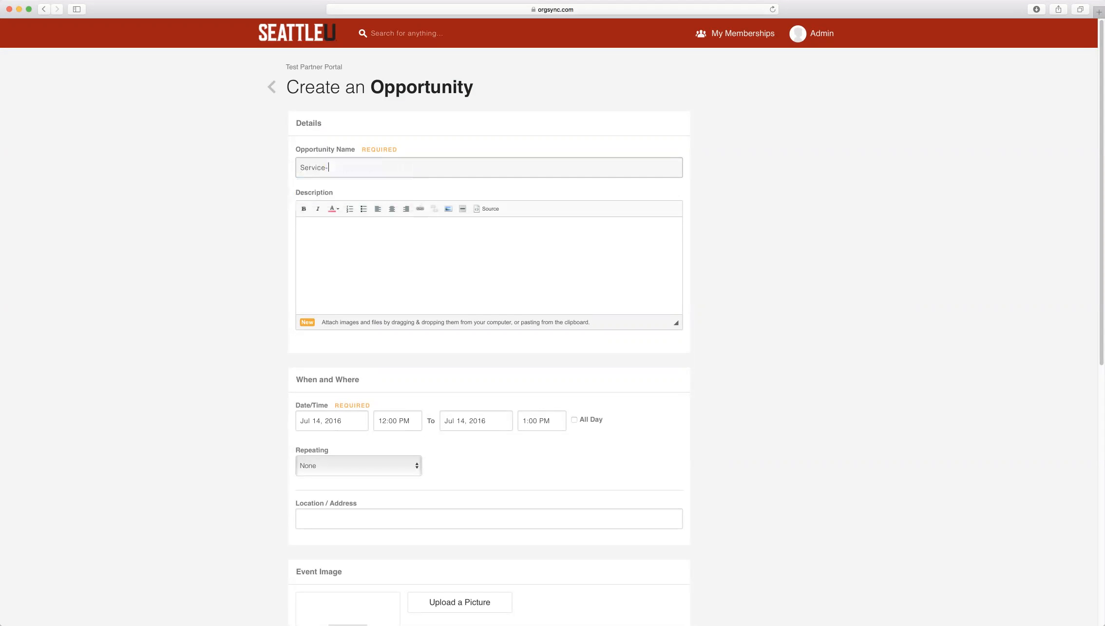
{"action": "type", "text": "Learning Op"}
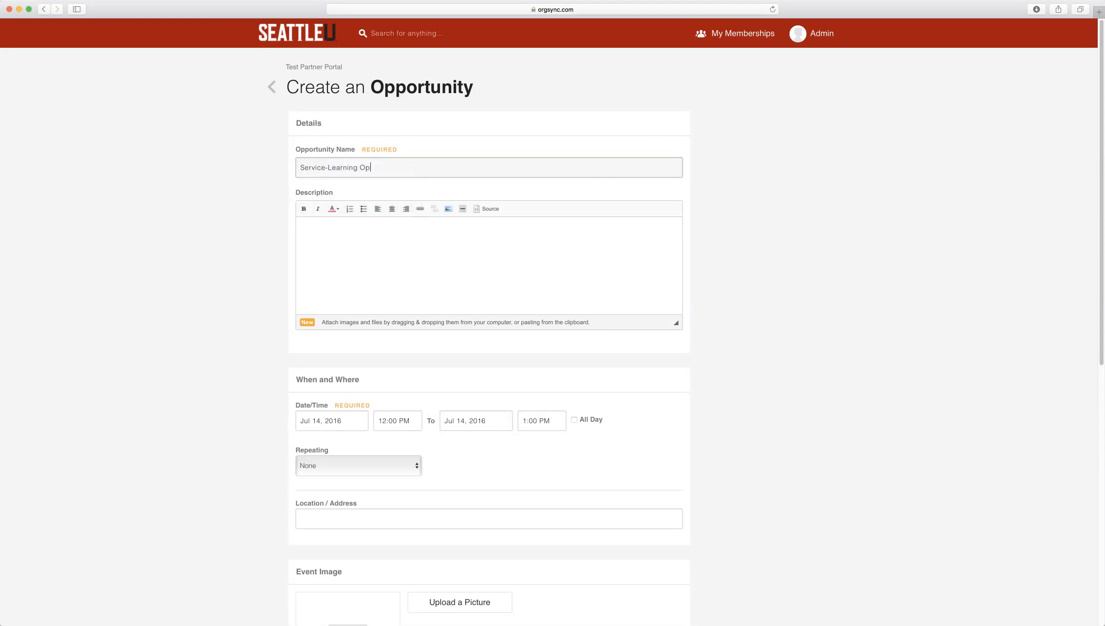
{"action": "type", "text": "ortunity"}
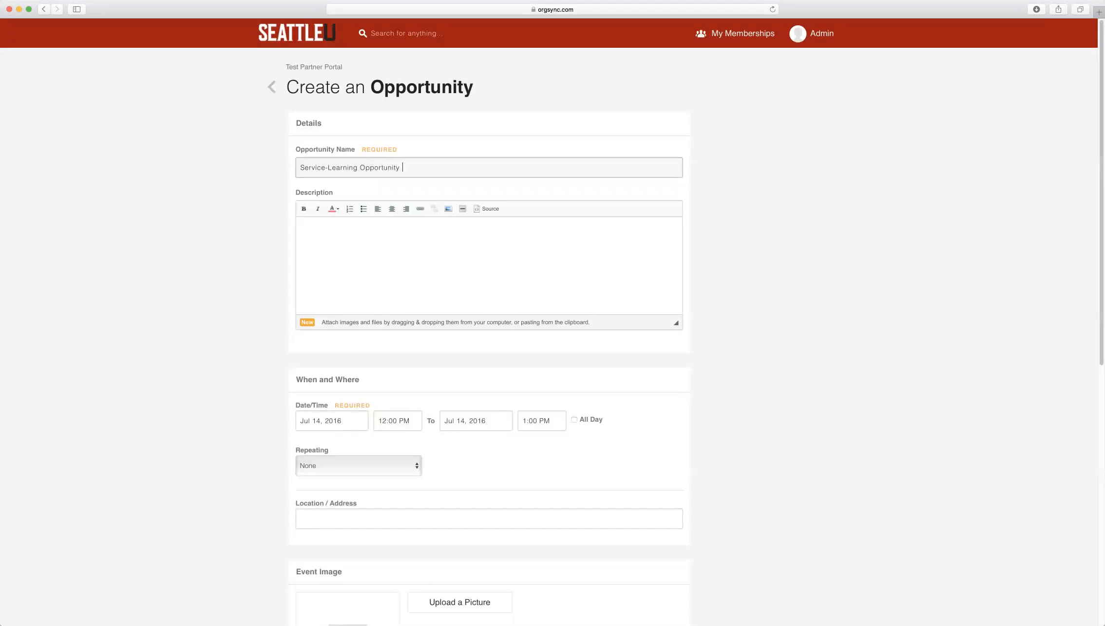
{"action": "type", "text": "FQ"}
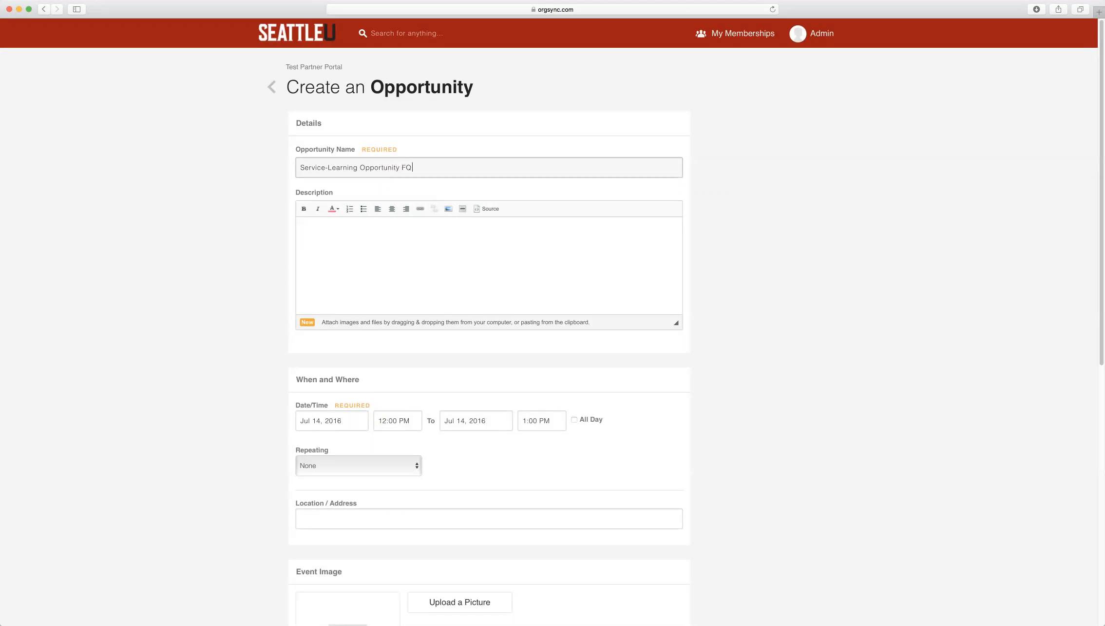
{"action": "type", "text": "16"}
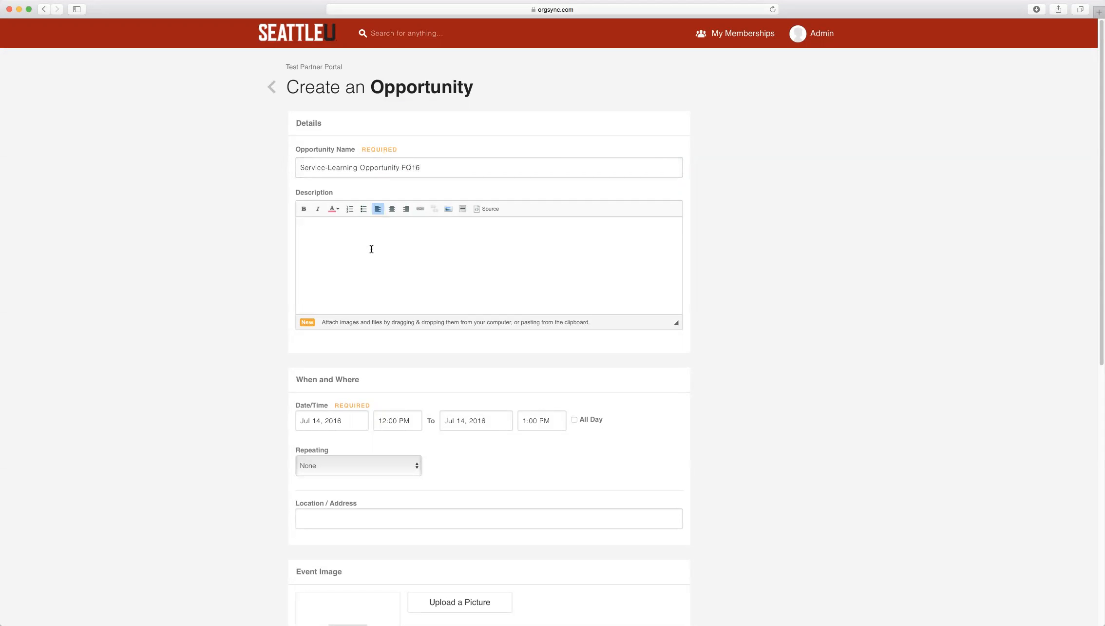
{"action": "mouse_move", "coordinate": [480, 349]}
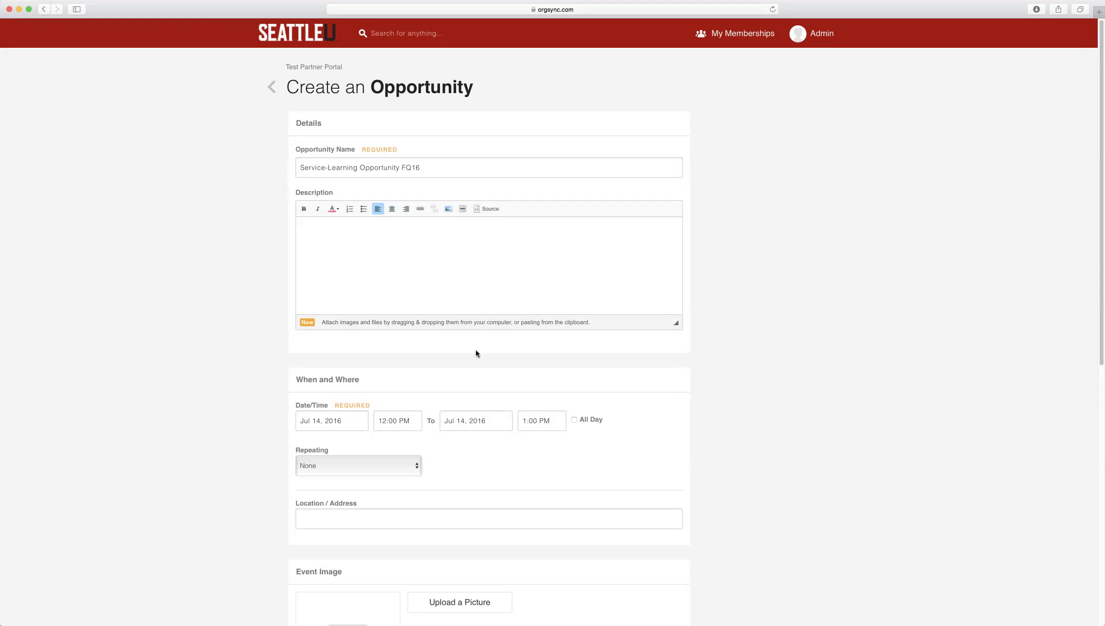
{"action": "mouse_move", "coordinate": [474, 351]}
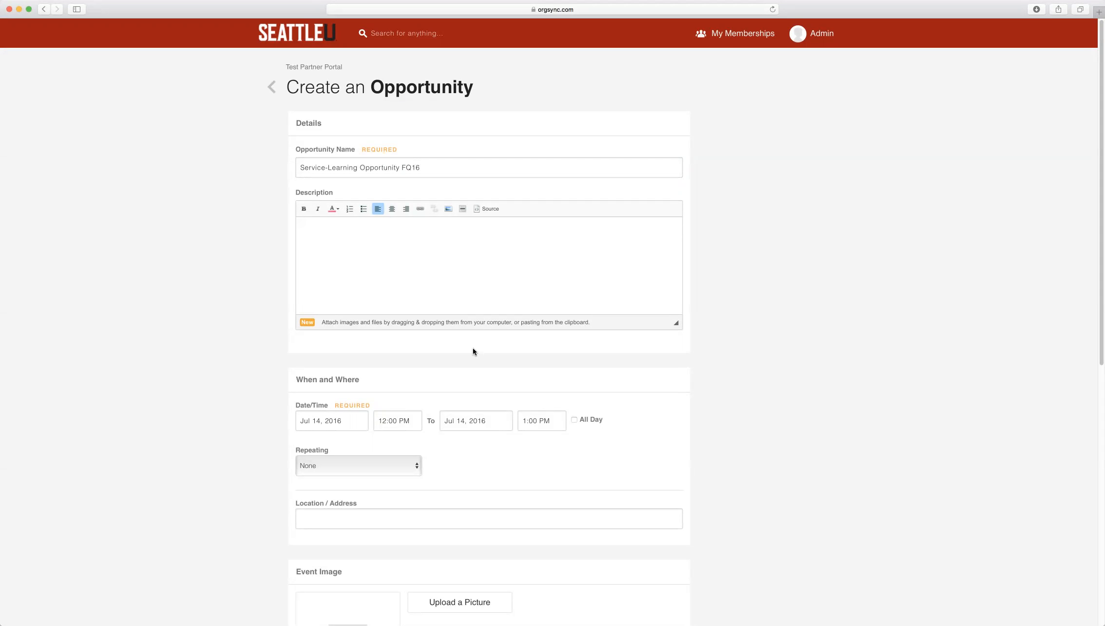
{"action": "mouse_move", "coordinate": [466, 350]}
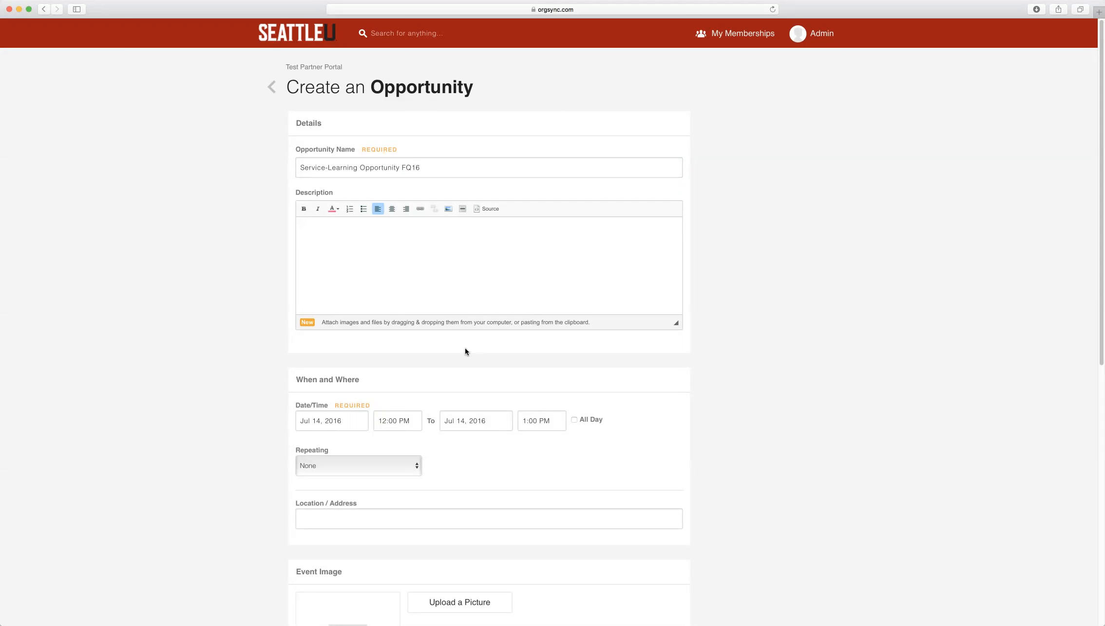
{"action": "mouse_move", "coordinate": [461, 350]}
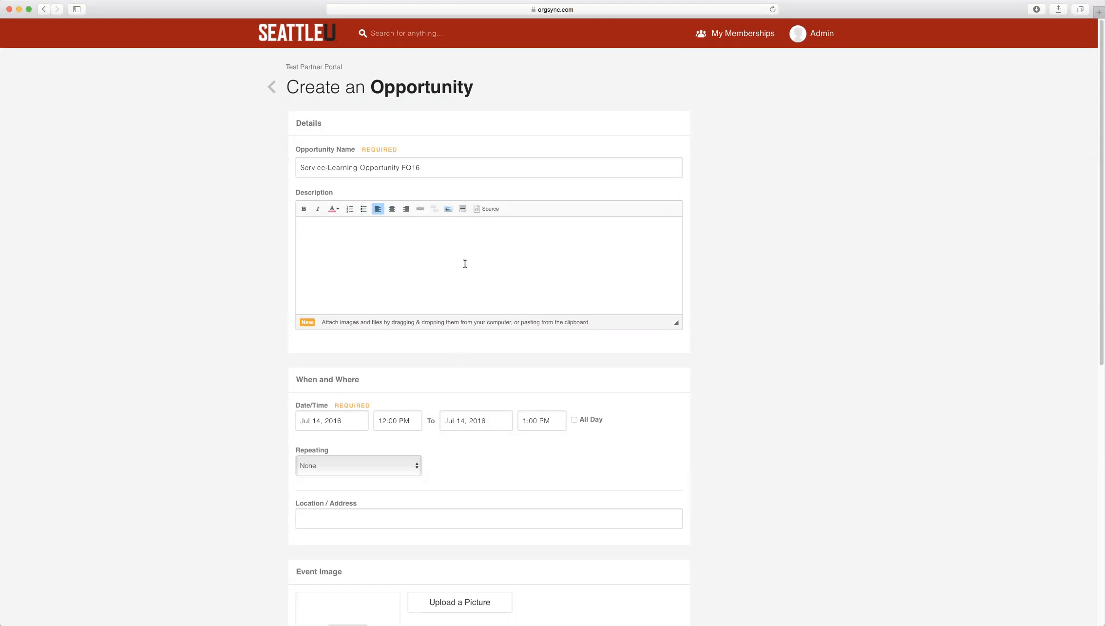
{"action": "mouse_move", "coordinate": [446, 347]}
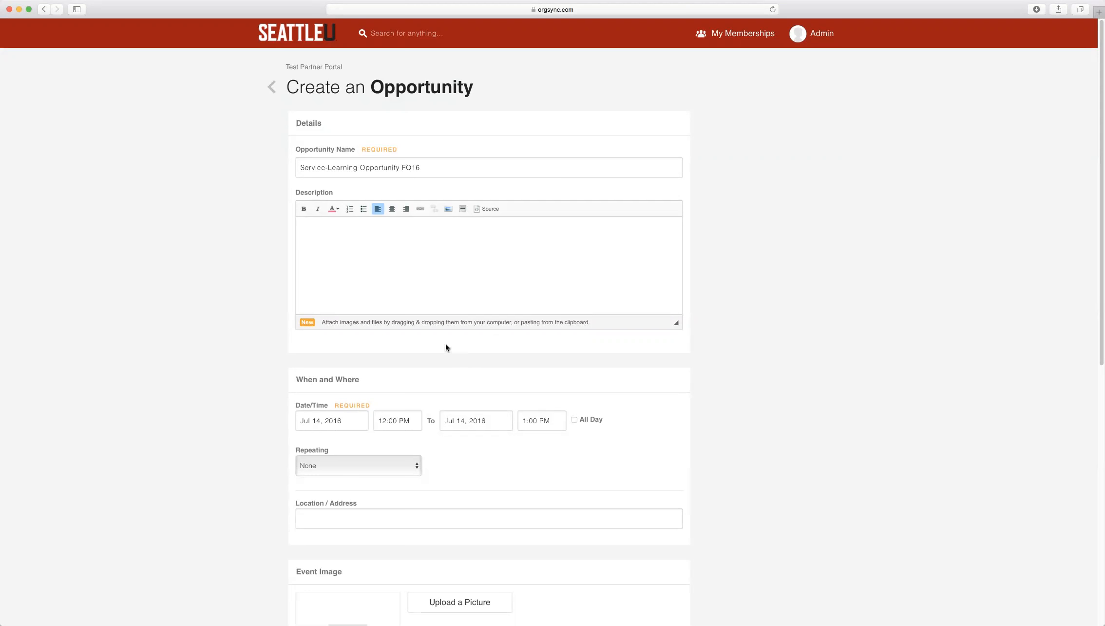
- Set the opportunity dates to start Sep 21, 2016 and end Dec 03, 2016
{"action": "scroll", "scroll_direction": "down", "scroll_amount": 3}
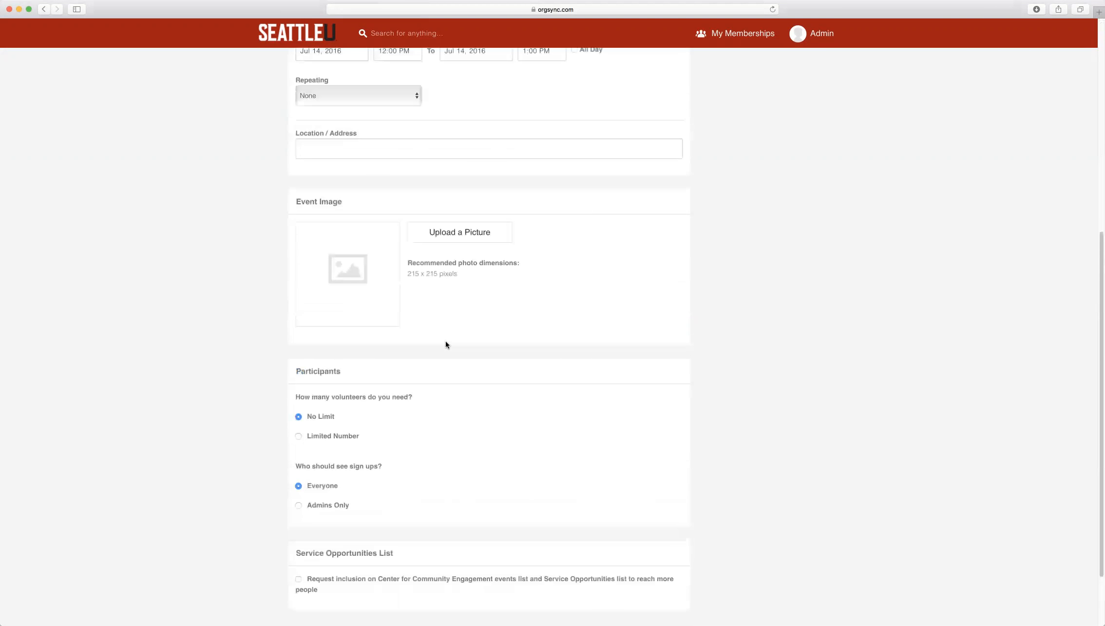
{"action": "scroll", "scroll_direction": "up", "scroll_amount": 3}
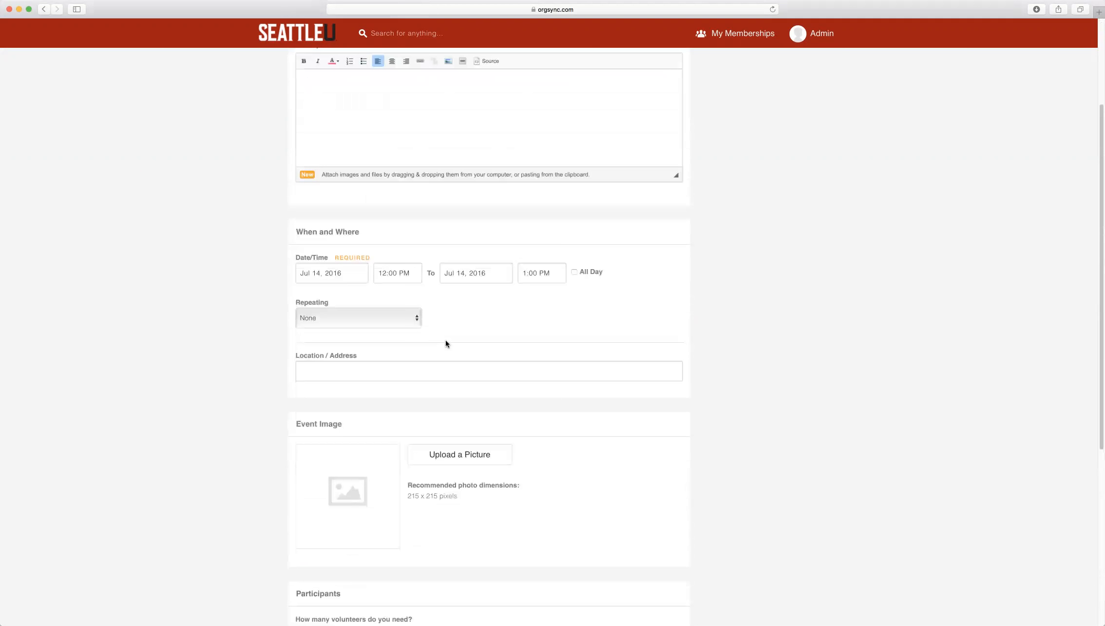
{"action": "mouse_move", "coordinate": [305, 254]}
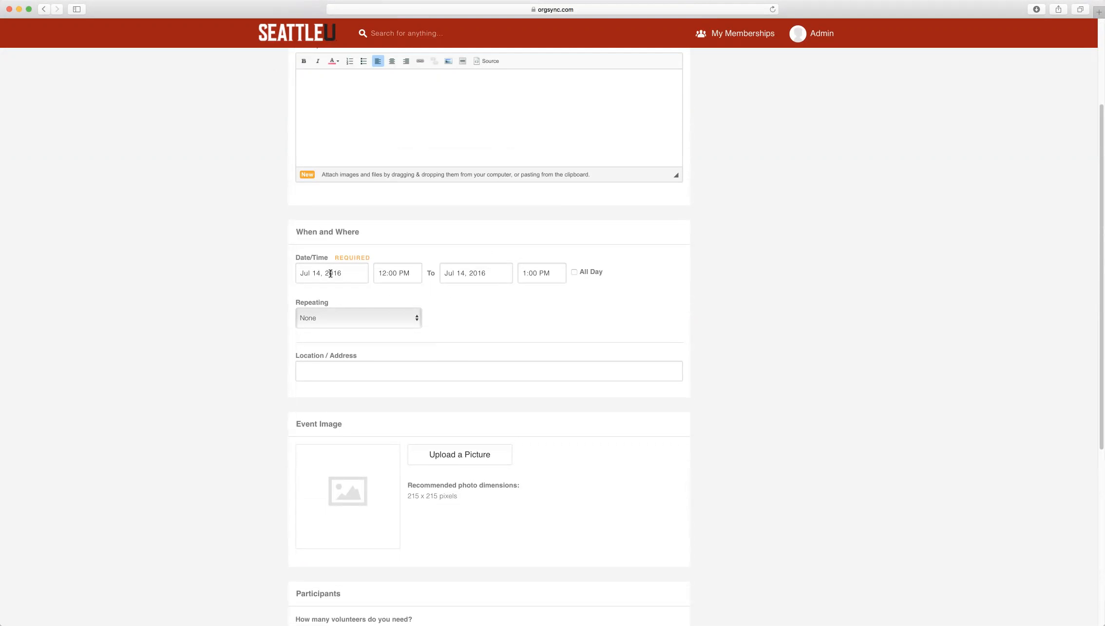
{"action": "left_click", "coordinate": [332, 273]}
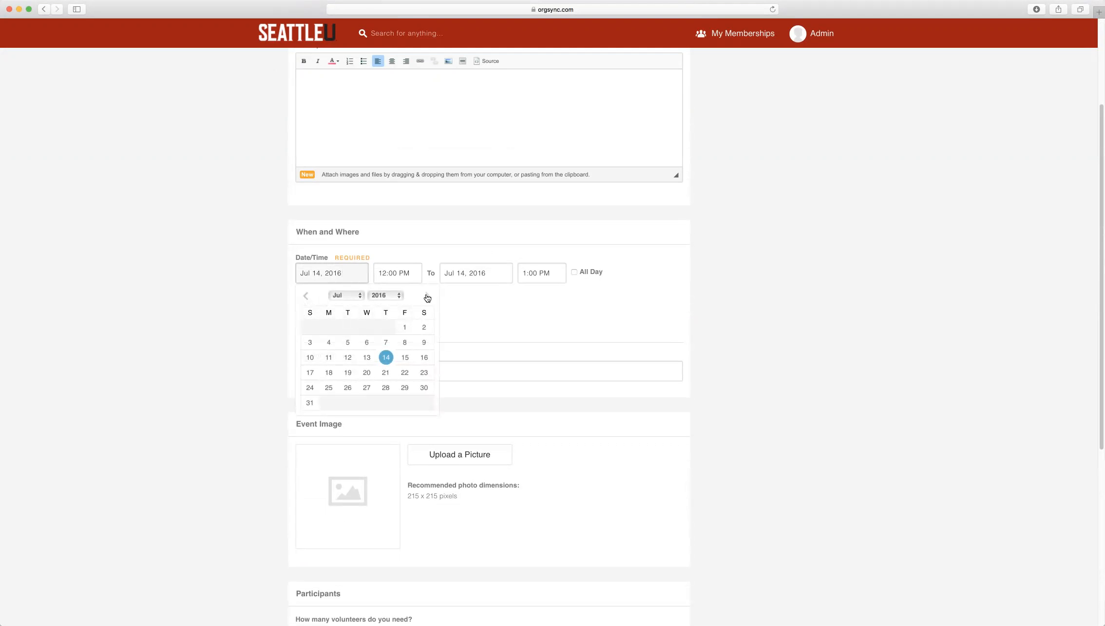
{"action": "left_click", "coordinate": [427, 295]}
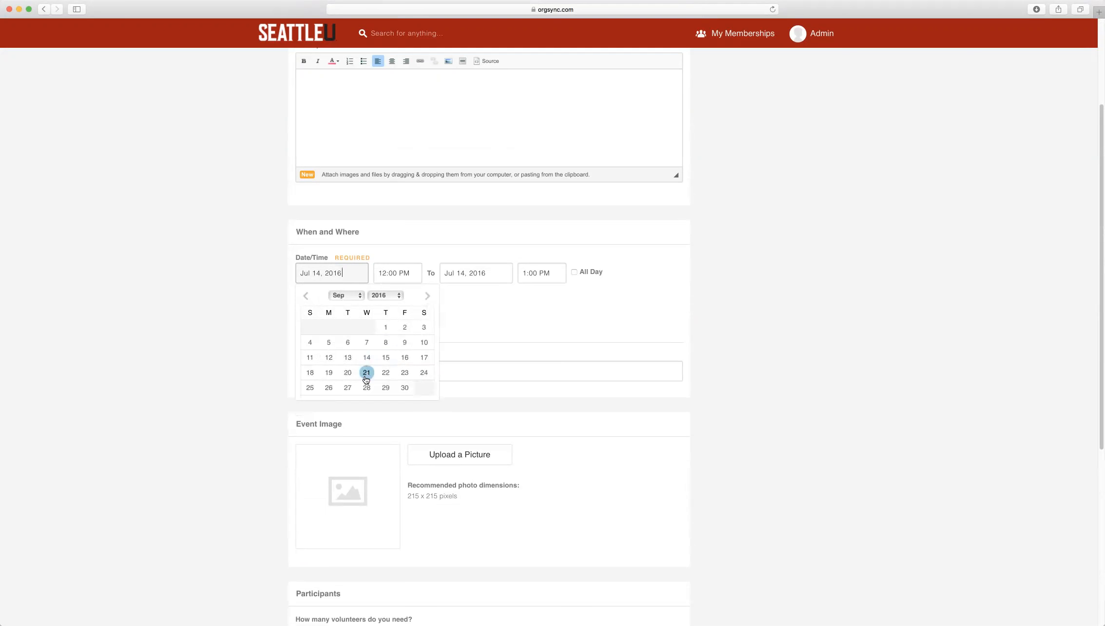
{"action": "left_click", "coordinate": [366, 372]}
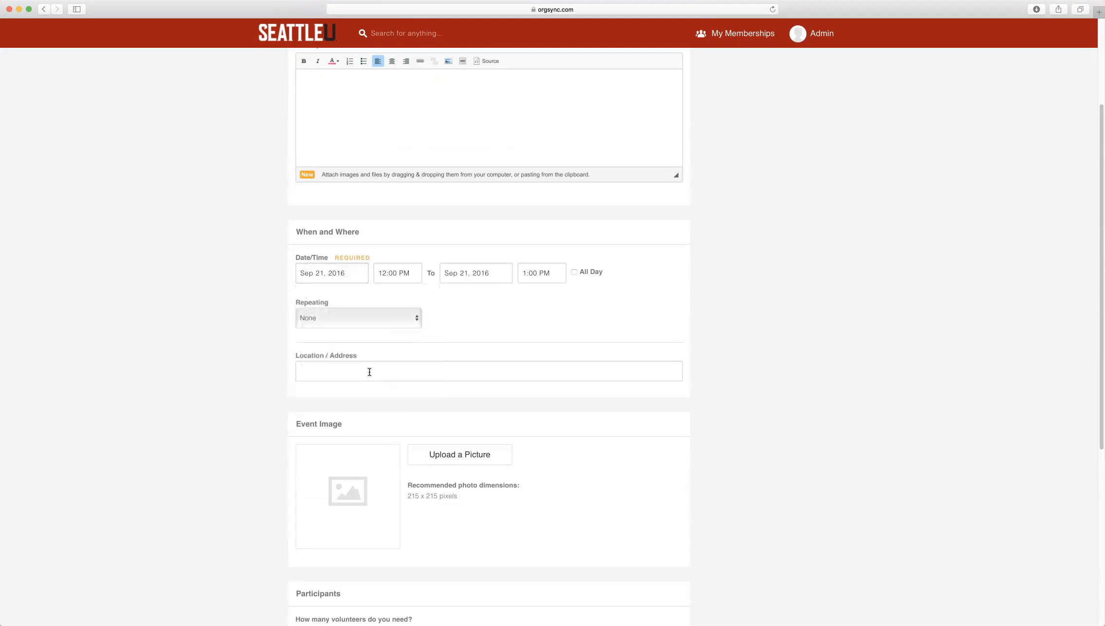
{"action": "left_click", "coordinate": [476, 273]}
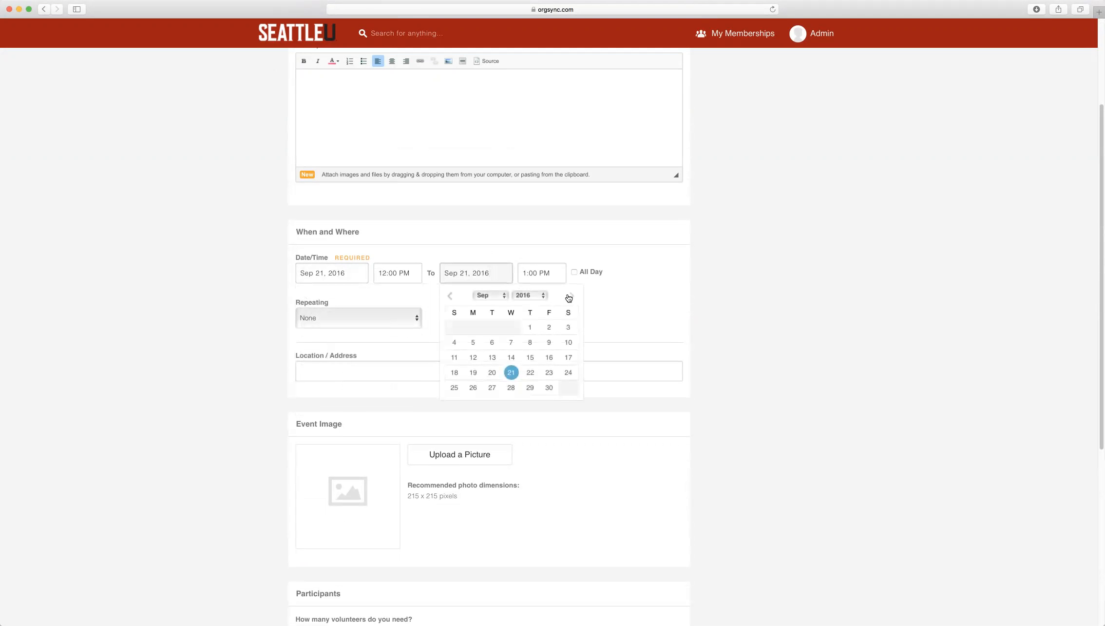
{"action": "left_click", "coordinate": [569, 296]}
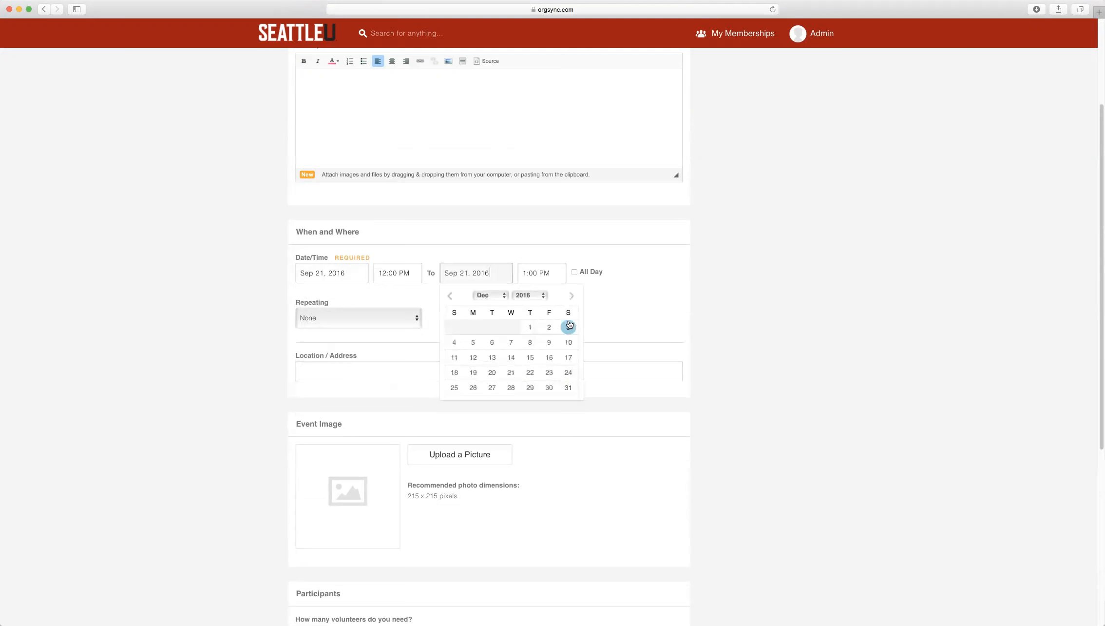
{"action": "left_click", "coordinate": [568, 326]}
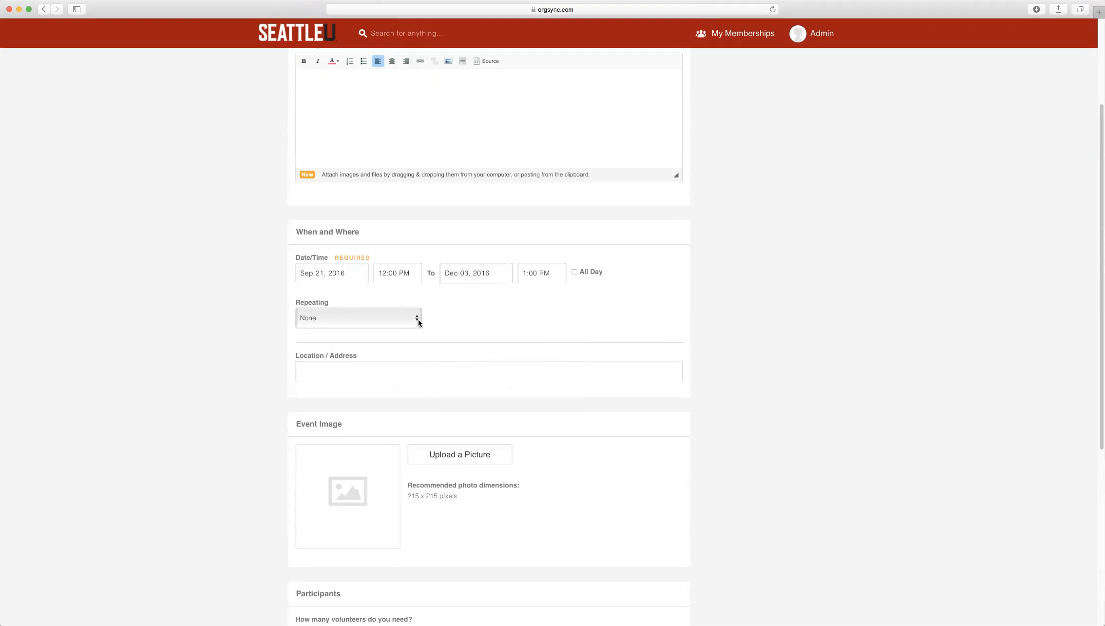
- Set the Repeating option to Ongoing
{"action": "left_click", "coordinate": [359, 318]}
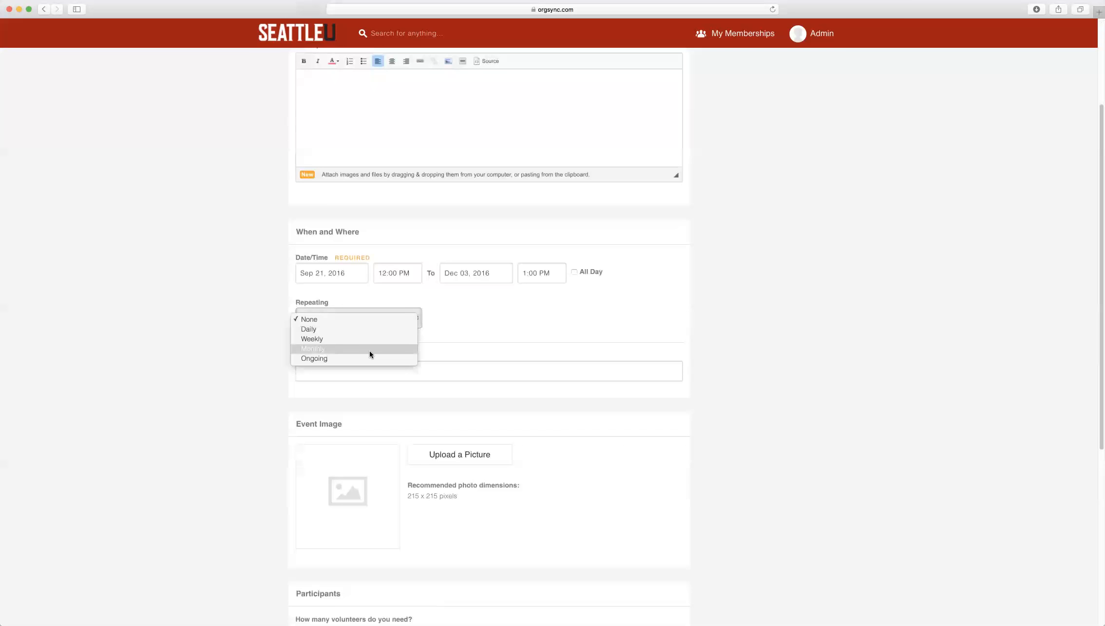
{"action": "left_click", "coordinate": [309, 318]}
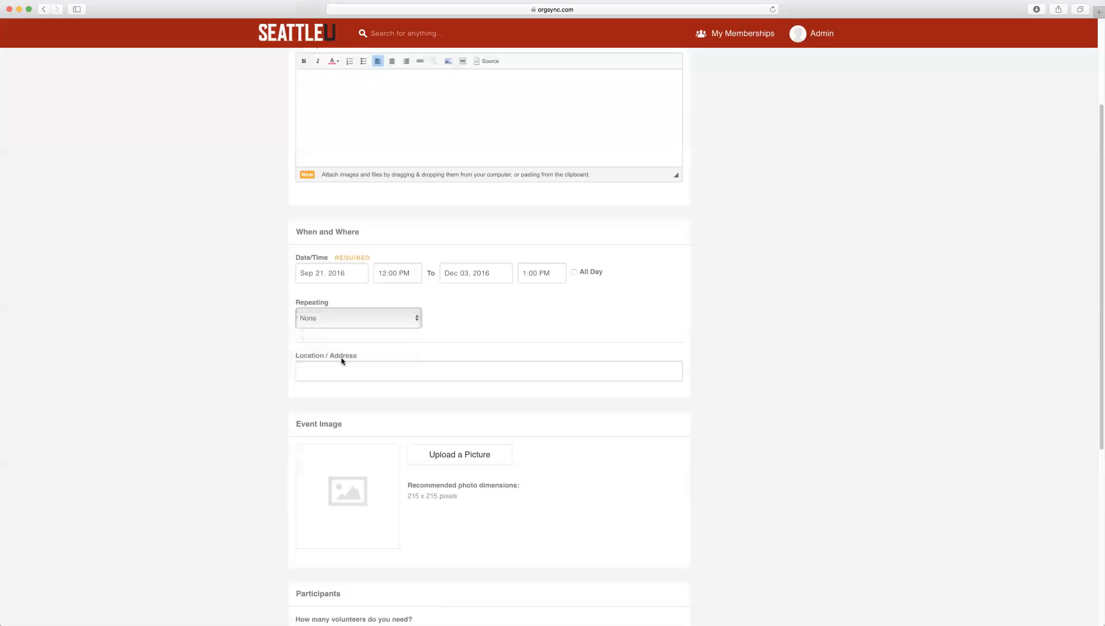
{"action": "left_click", "coordinate": [358, 317]}
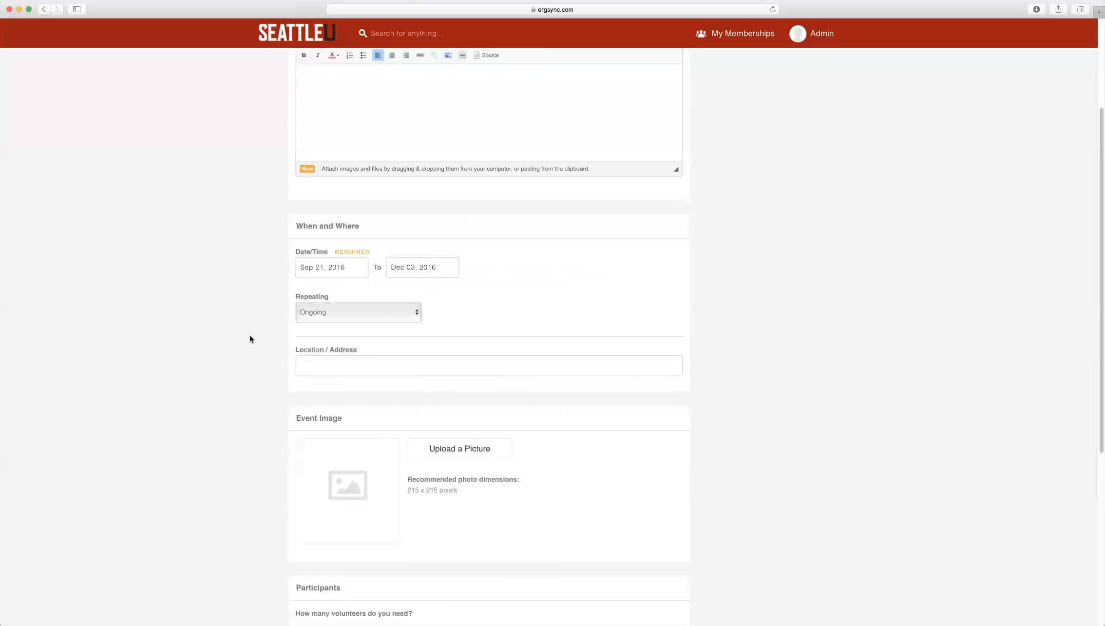
- Limit volunteer sign-ups to a Limited Number of 6 people
{"action": "scroll", "scroll_direction": "down", "scroll_amount": 3}
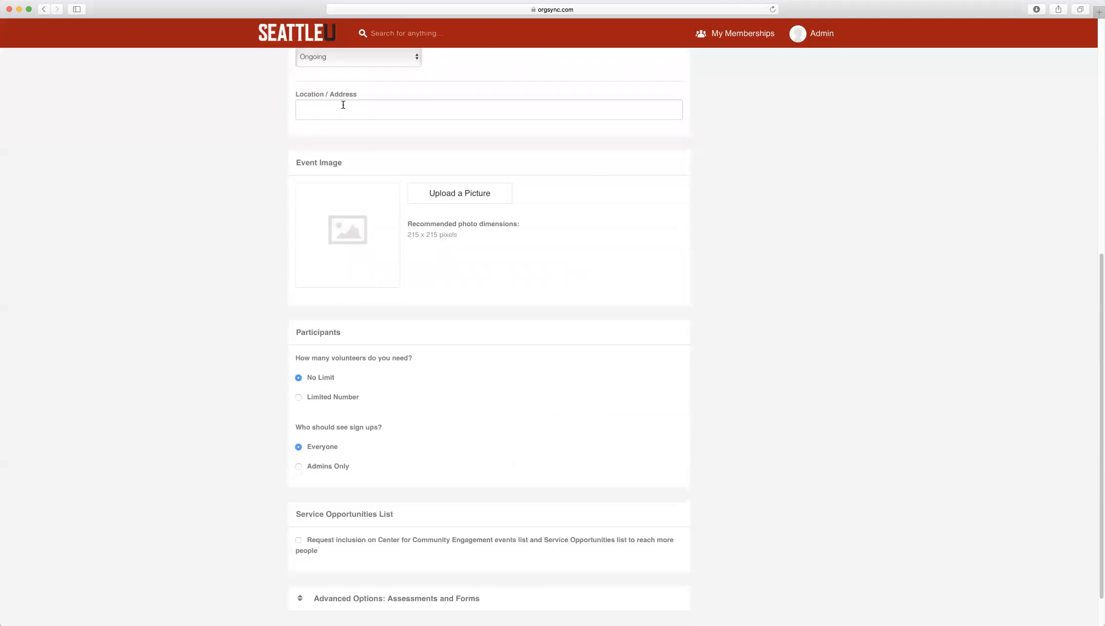
{"action": "mouse_move", "coordinate": [323, 147]}
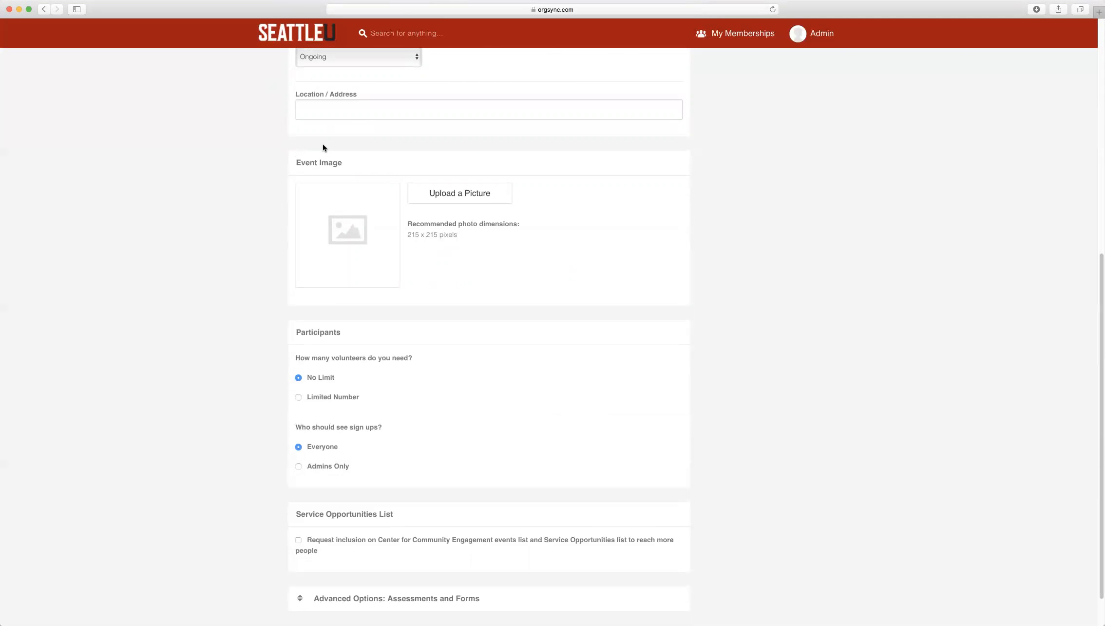
{"action": "mouse_move", "coordinate": [417, 282]}
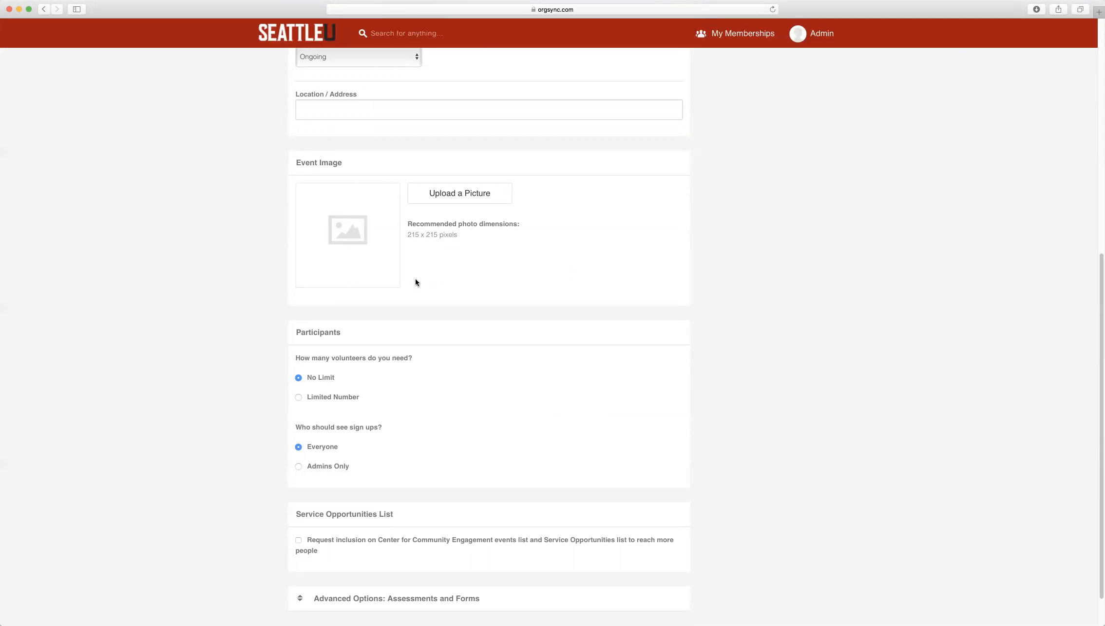
{"action": "mouse_move", "coordinate": [339, 302]}
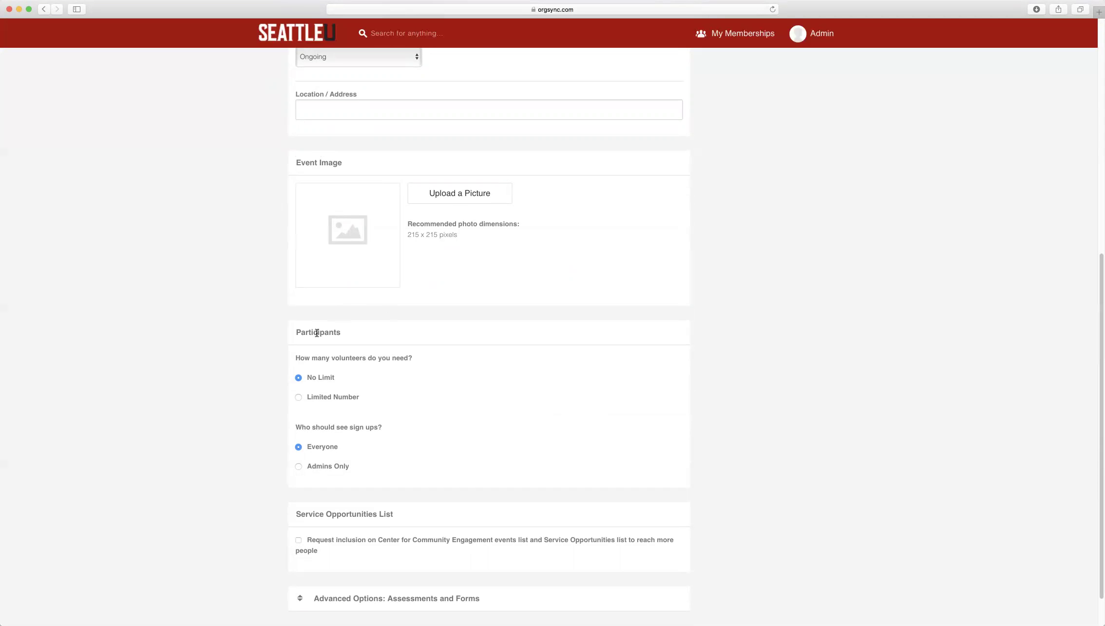
{"action": "mouse_move", "coordinate": [302, 399]}
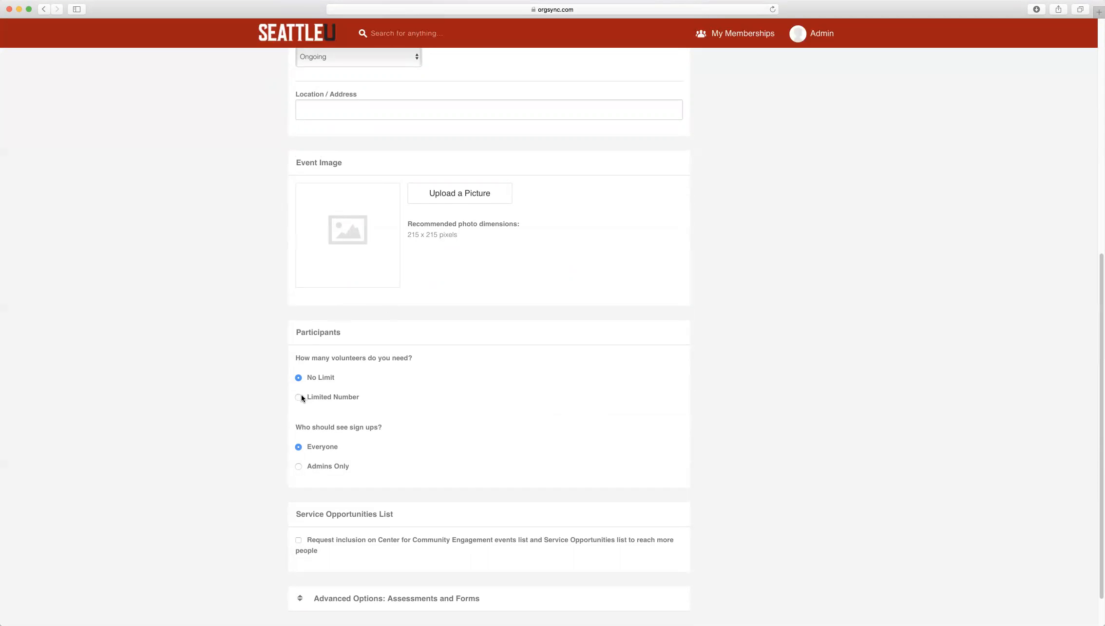
{"action": "left_click", "coordinate": [298, 397]}
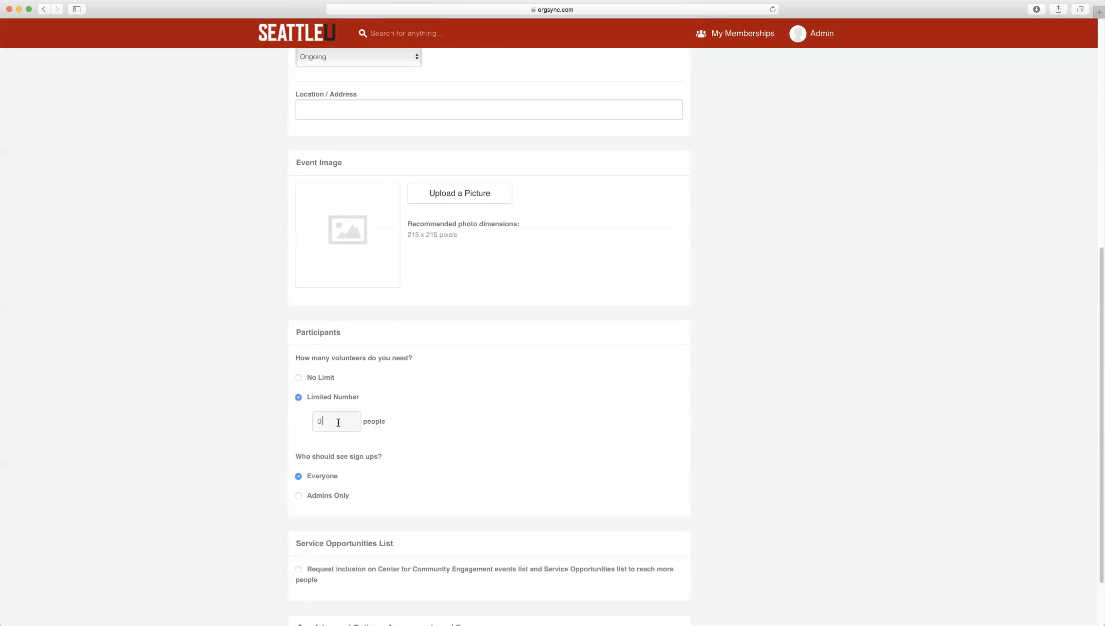
{"action": "type", "text": "6"}
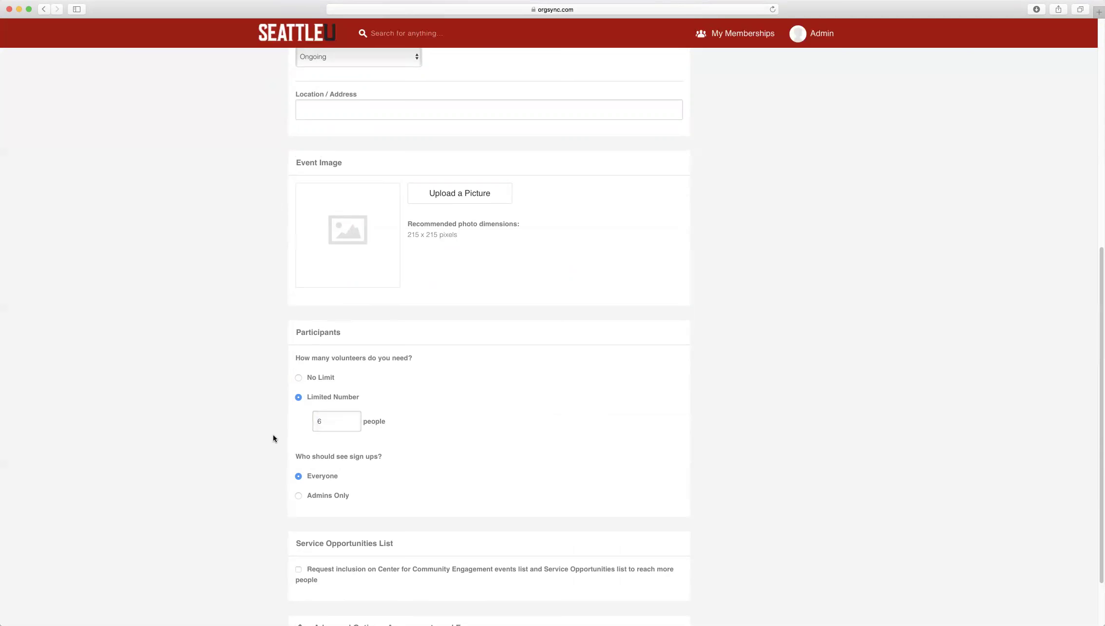
{"action": "scroll", "scroll_direction": "down", "scroll_amount": 3}
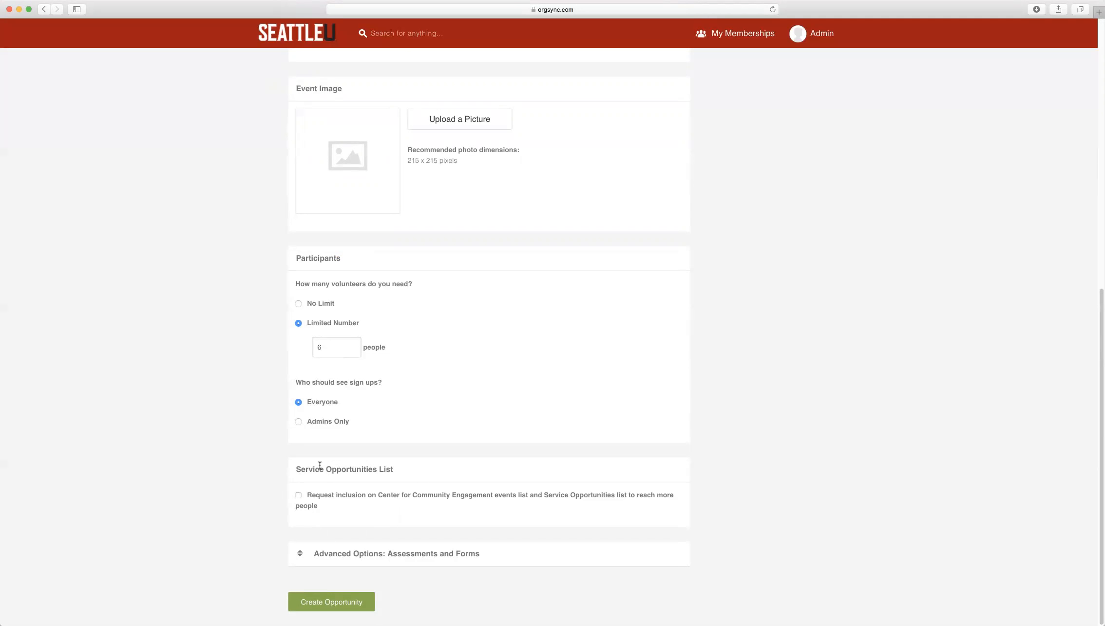
{"action": "mouse_move", "coordinate": [254, 472]}
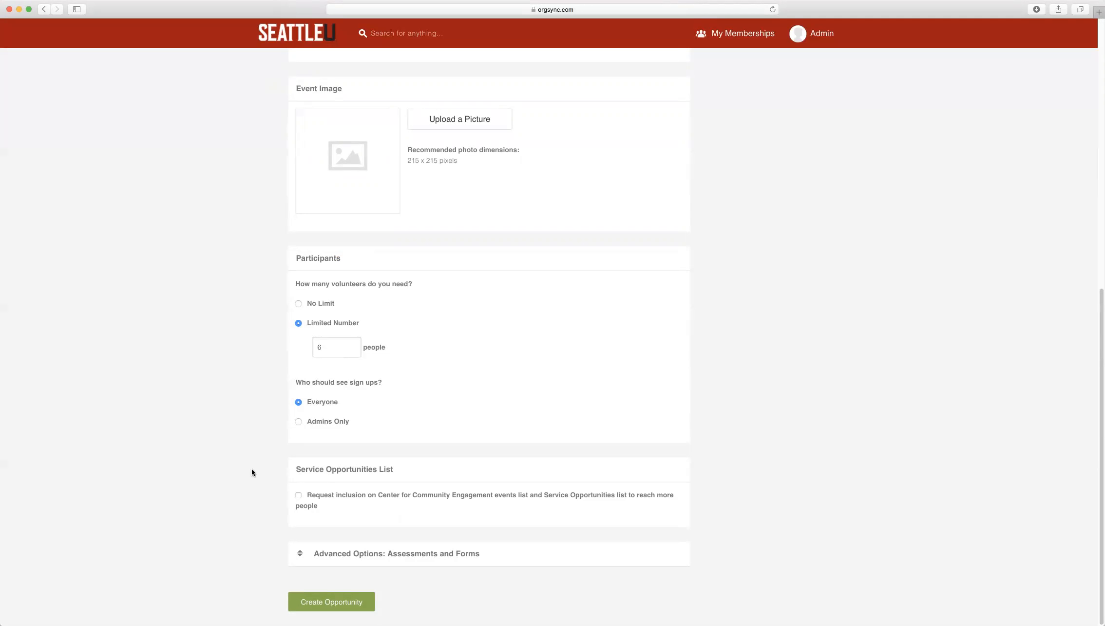
{"action": "mouse_move", "coordinate": [271, 494]}
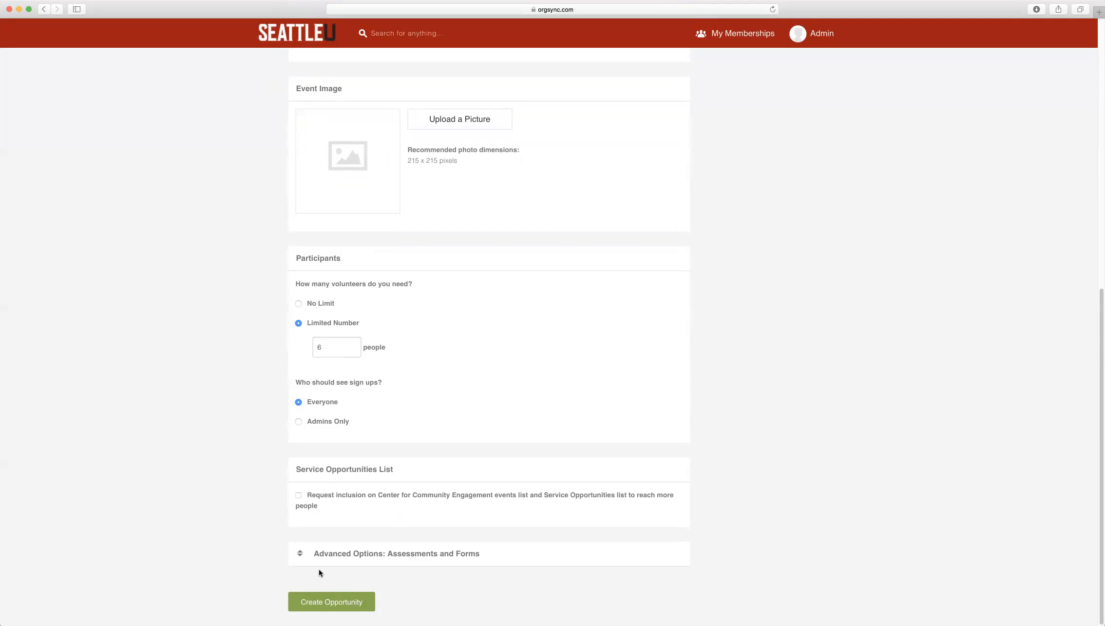
{"action": "mouse_move", "coordinate": [296, 532]}
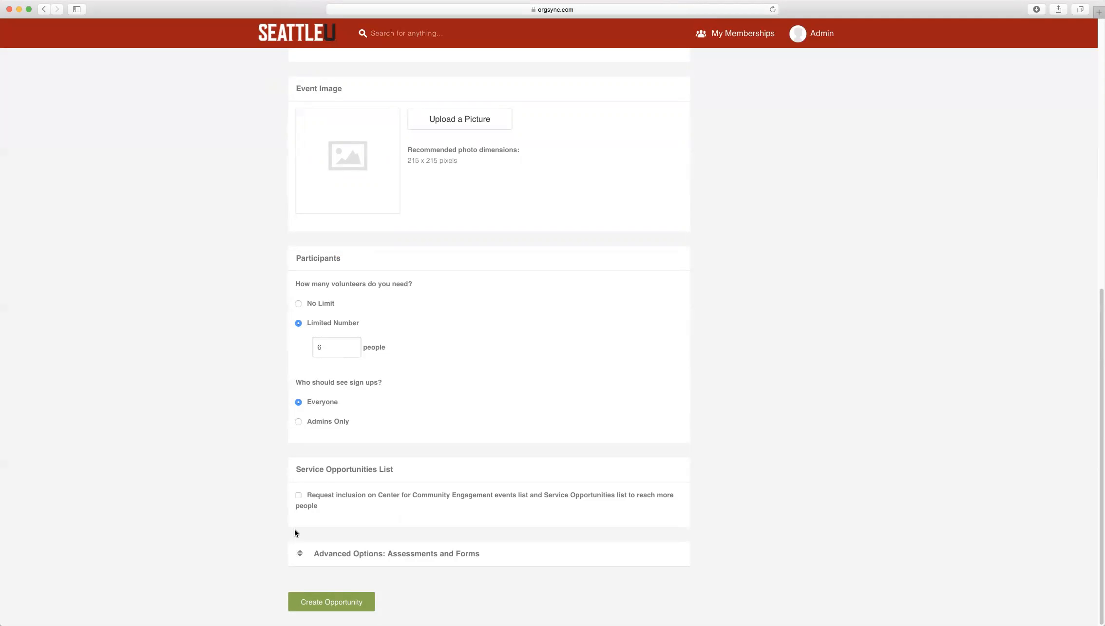
{"action": "mouse_move", "coordinate": [302, 562]}
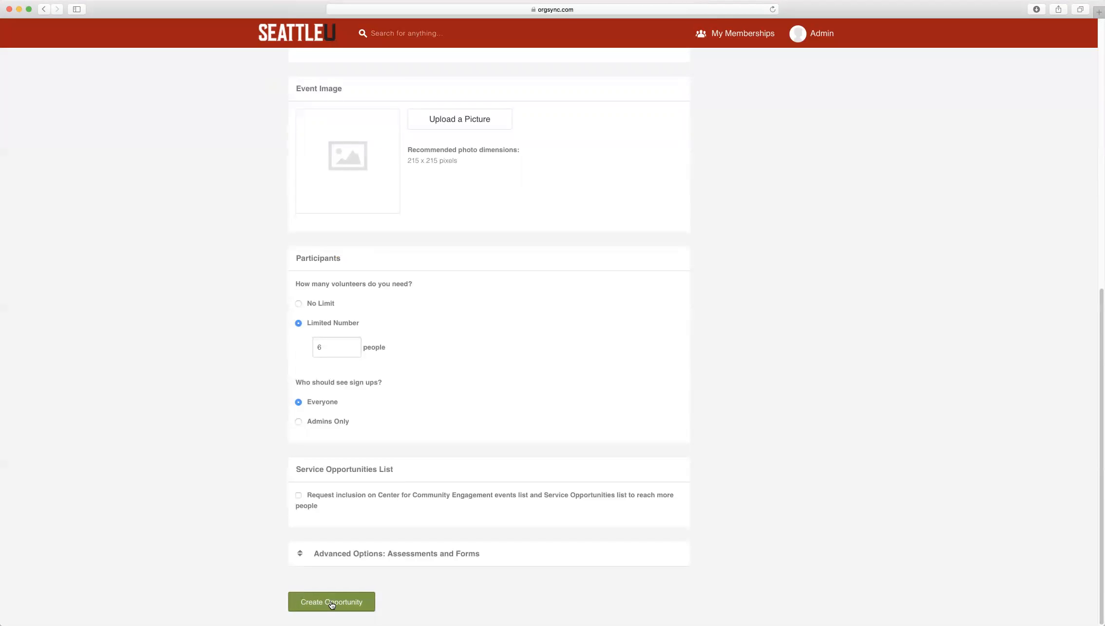
- Create the opportunity, mark it as a service-learning opportunity and continue the questionnaire
{"action": "left_click", "coordinate": [331, 601]}
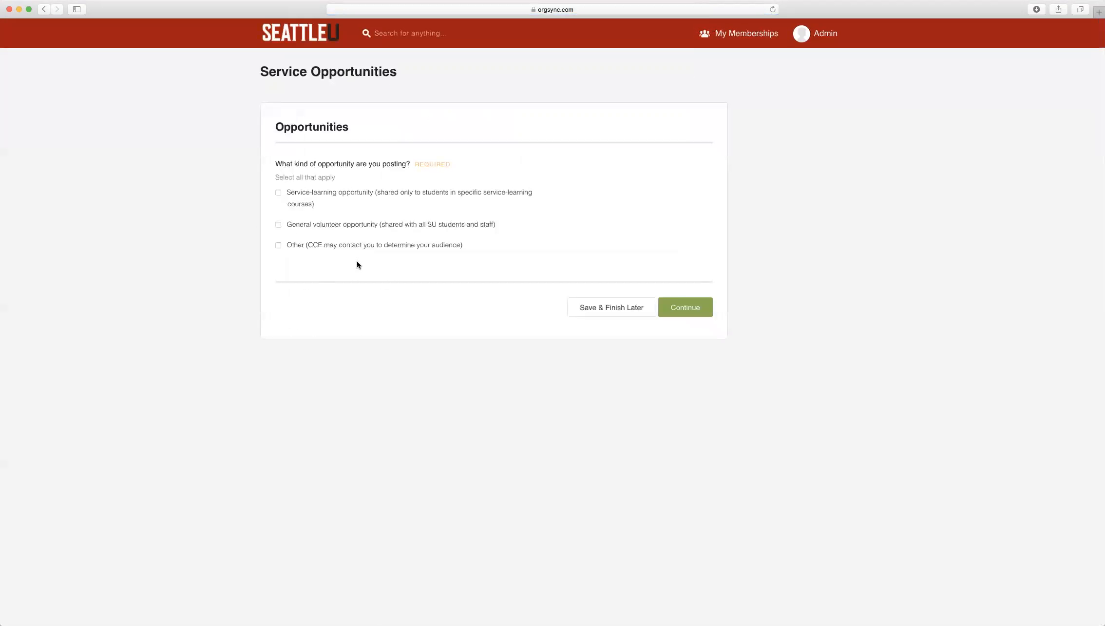
{"action": "mouse_move", "coordinate": [334, 256]}
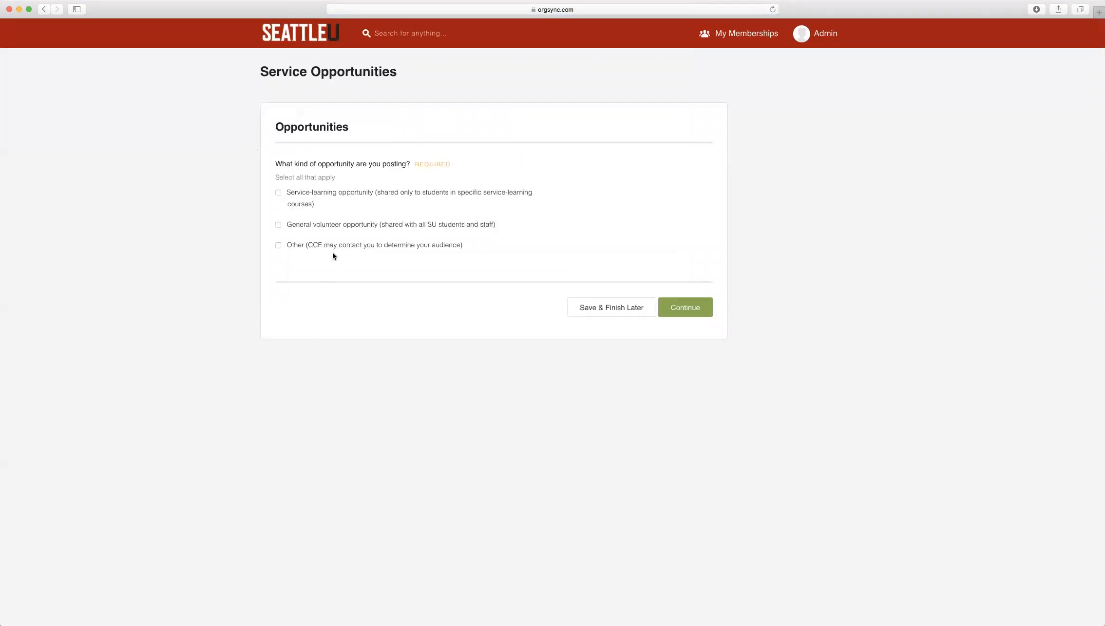
{"action": "left_click", "coordinate": [279, 192]}
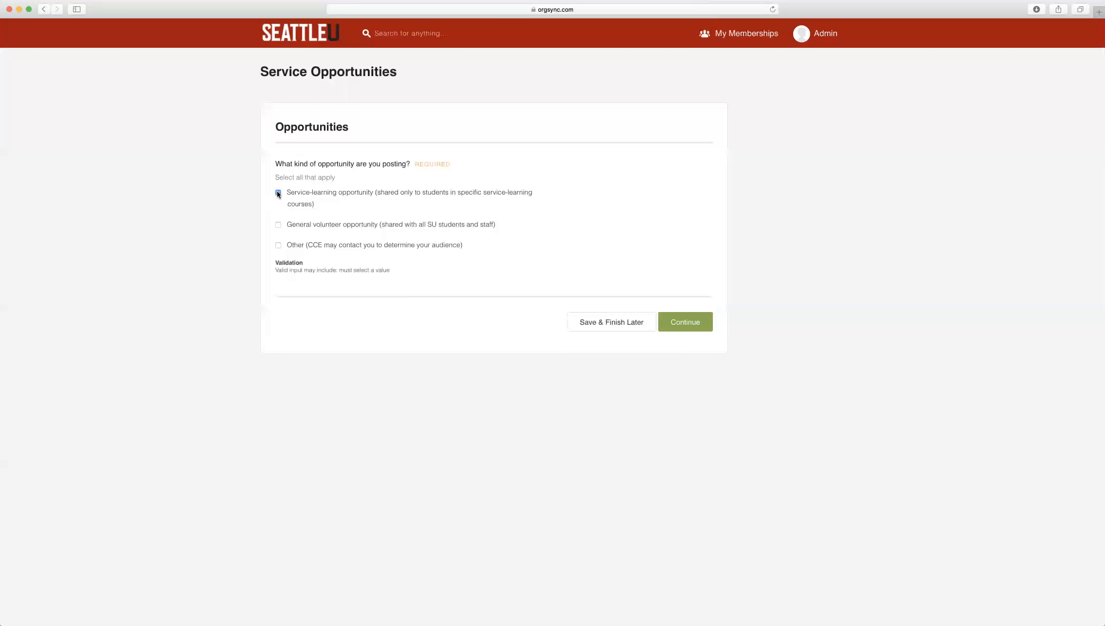
{"action": "left_click", "coordinate": [279, 192]}
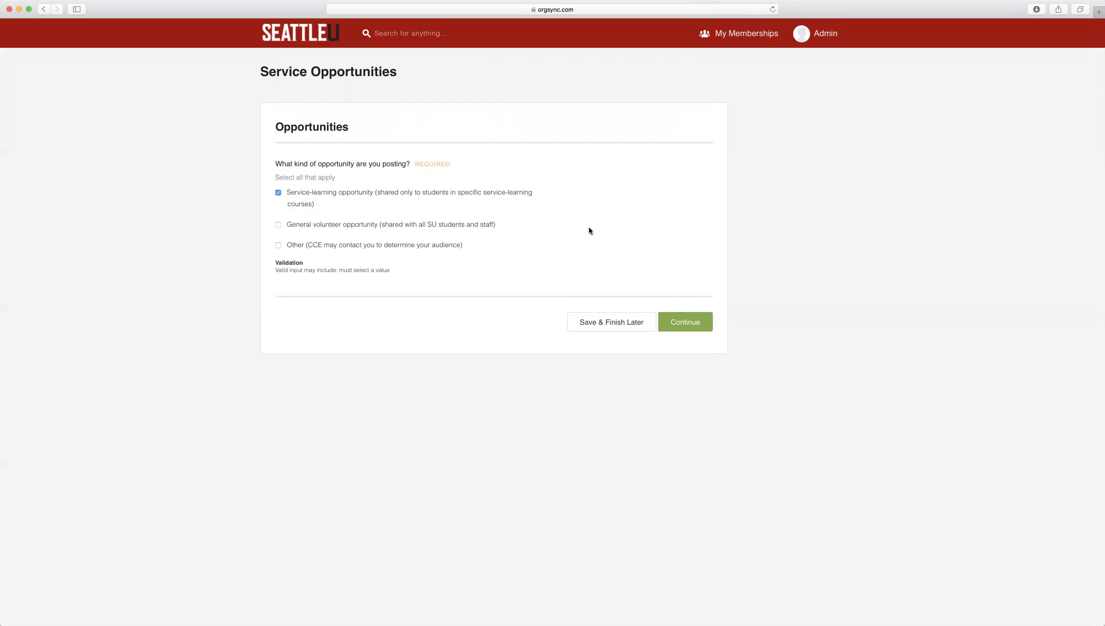
{"action": "mouse_move", "coordinate": [637, 305]}
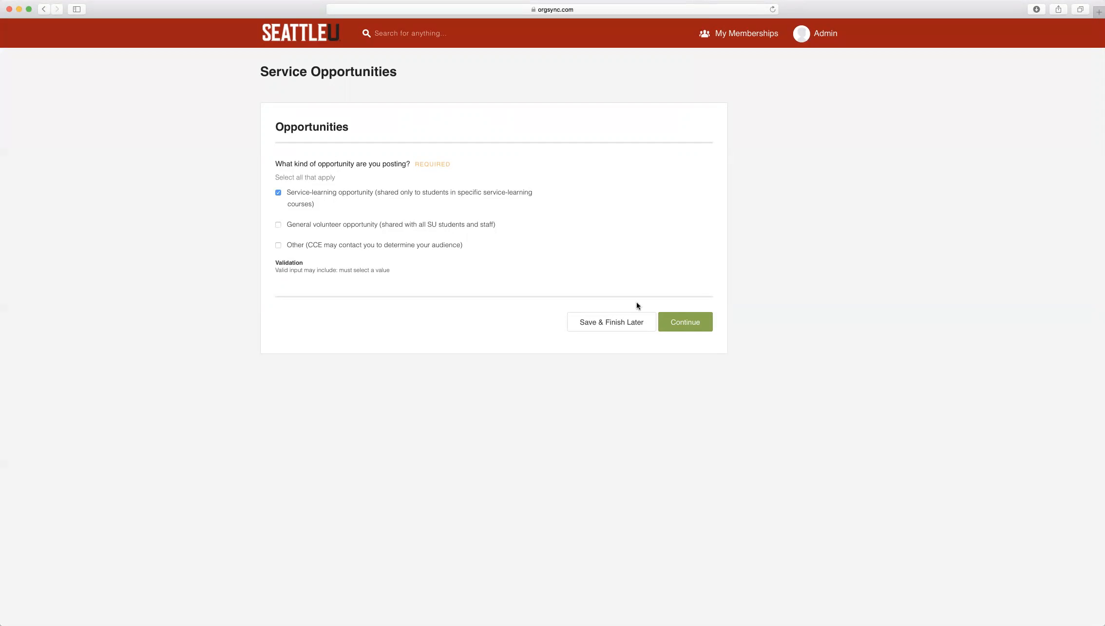
{"action": "mouse_move", "coordinate": [627, 359]}
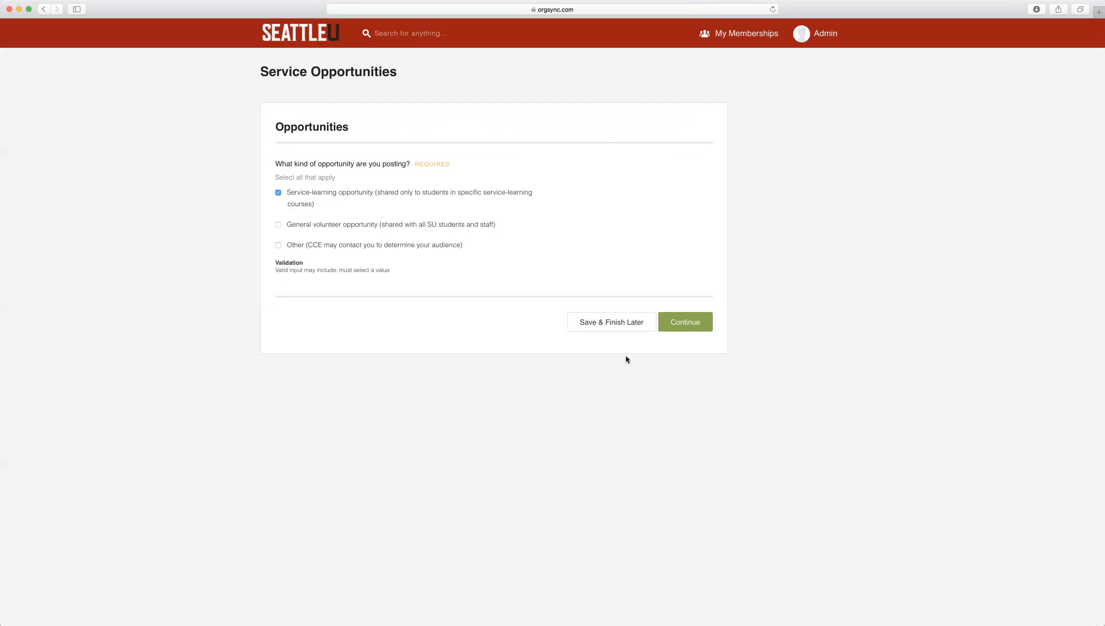
{"action": "mouse_move", "coordinate": [618, 329]}
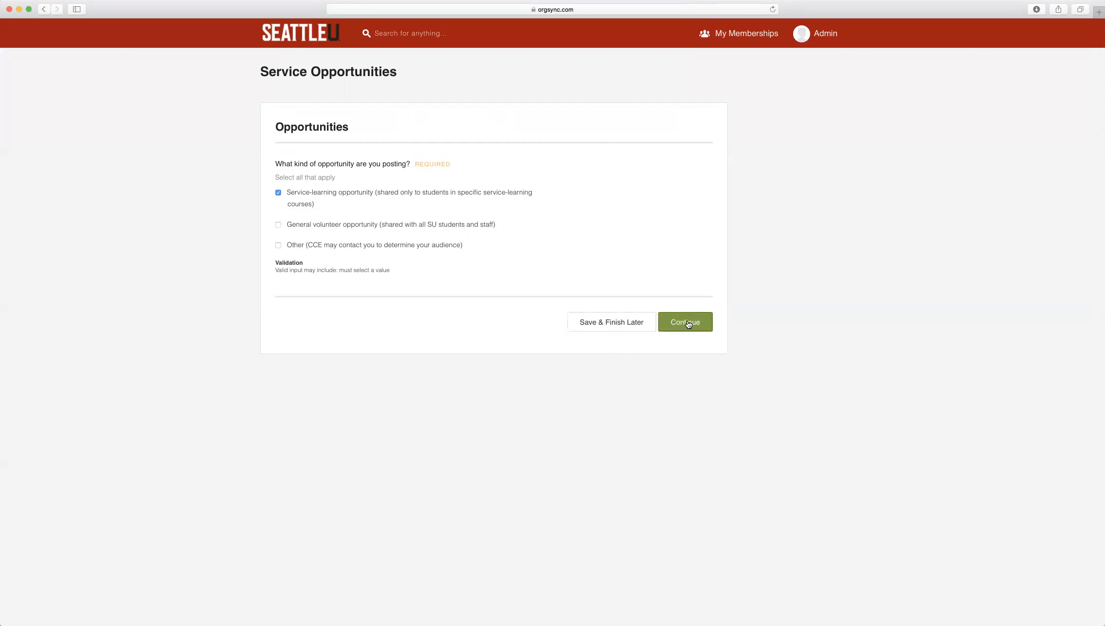
{"action": "left_click", "coordinate": [686, 321]}
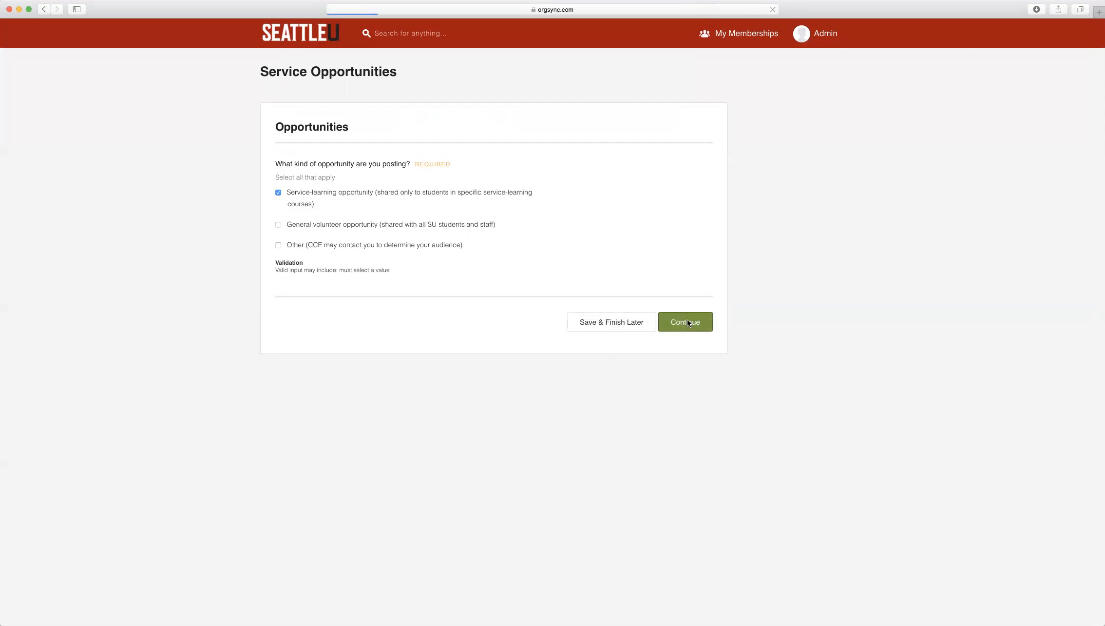
- Finish the form so Service-Learning Opportunity FQ16 is submitted for approval
{"action": "left_click", "coordinate": [685, 322]}
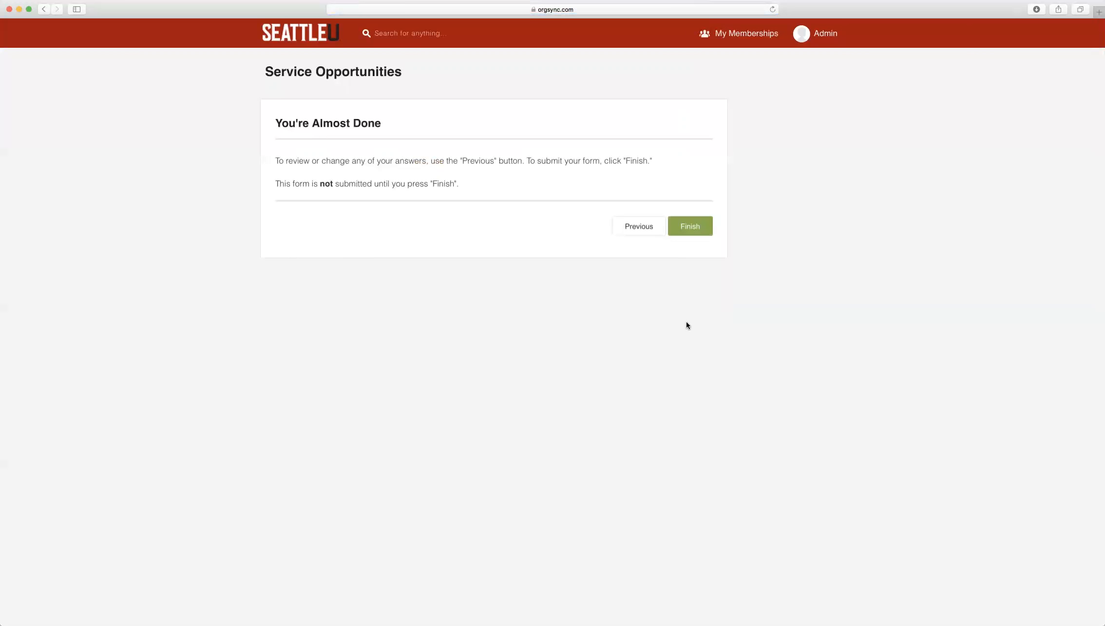
{"action": "mouse_move", "coordinate": [637, 245]}
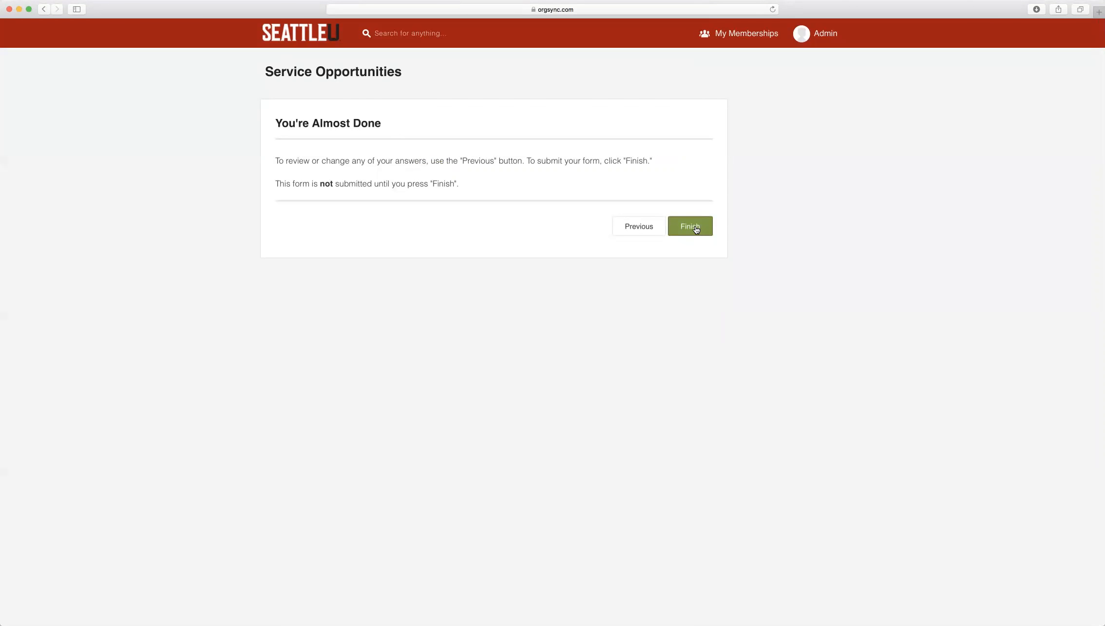
{"action": "left_click", "coordinate": [690, 226]}
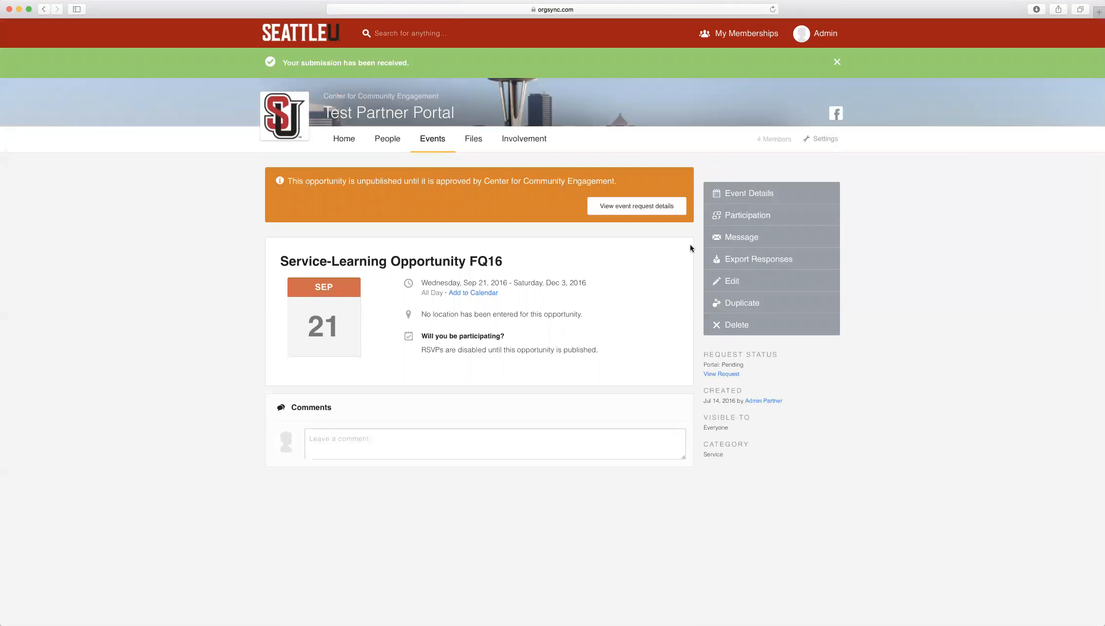
- Dismiss the submission notice and view the FQ16 event request details
{"action": "left_click", "coordinate": [836, 61]}
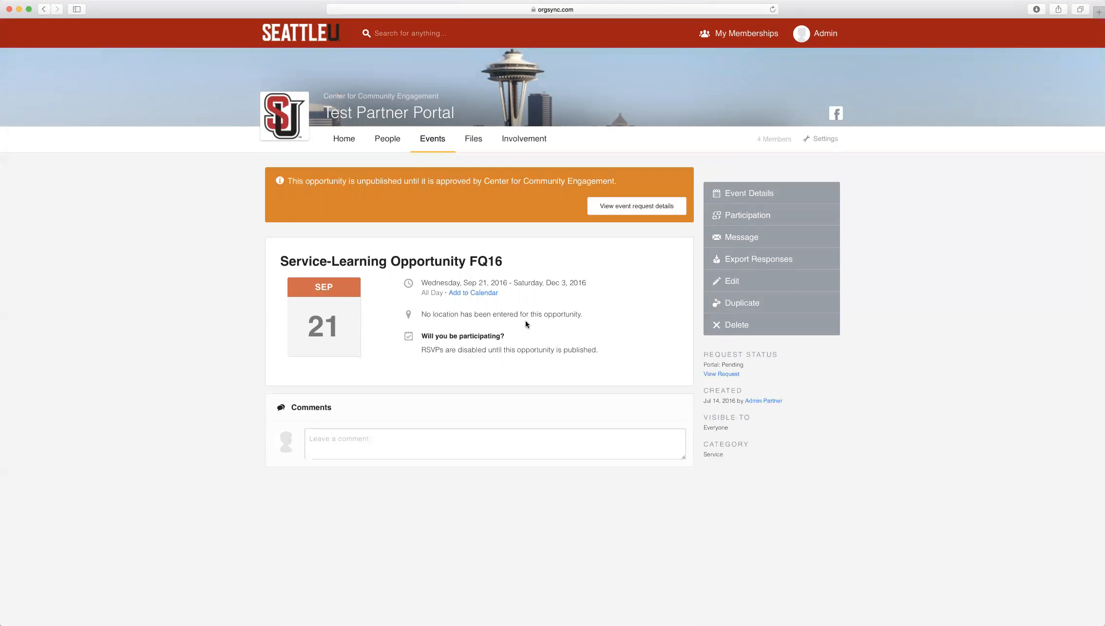
{"action": "mouse_move", "coordinate": [374, 353]}
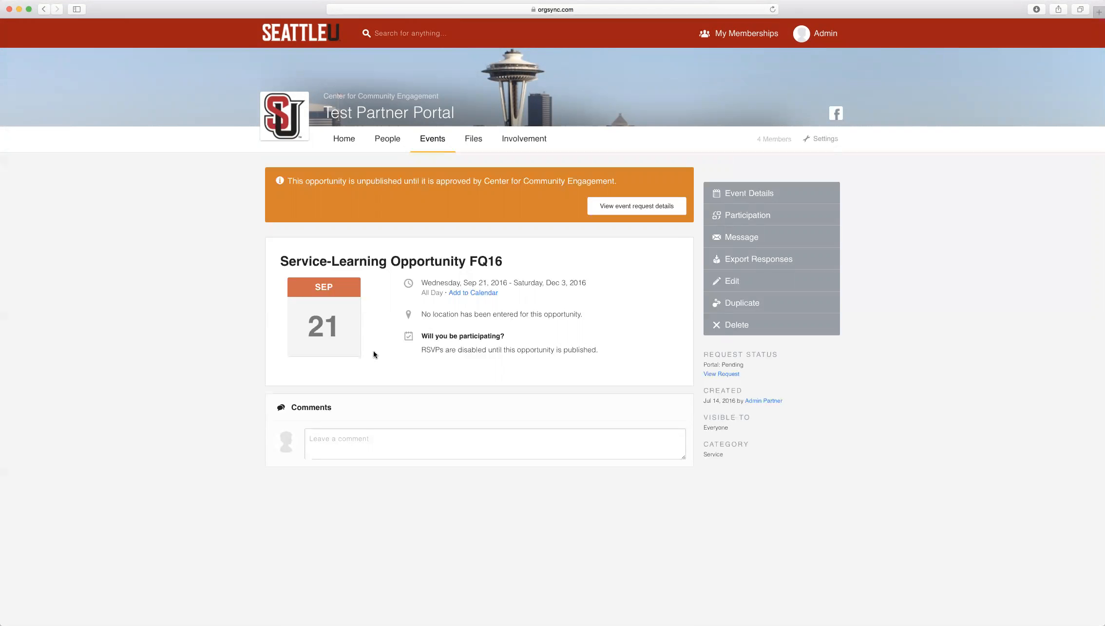
{"action": "mouse_move", "coordinate": [641, 264]}
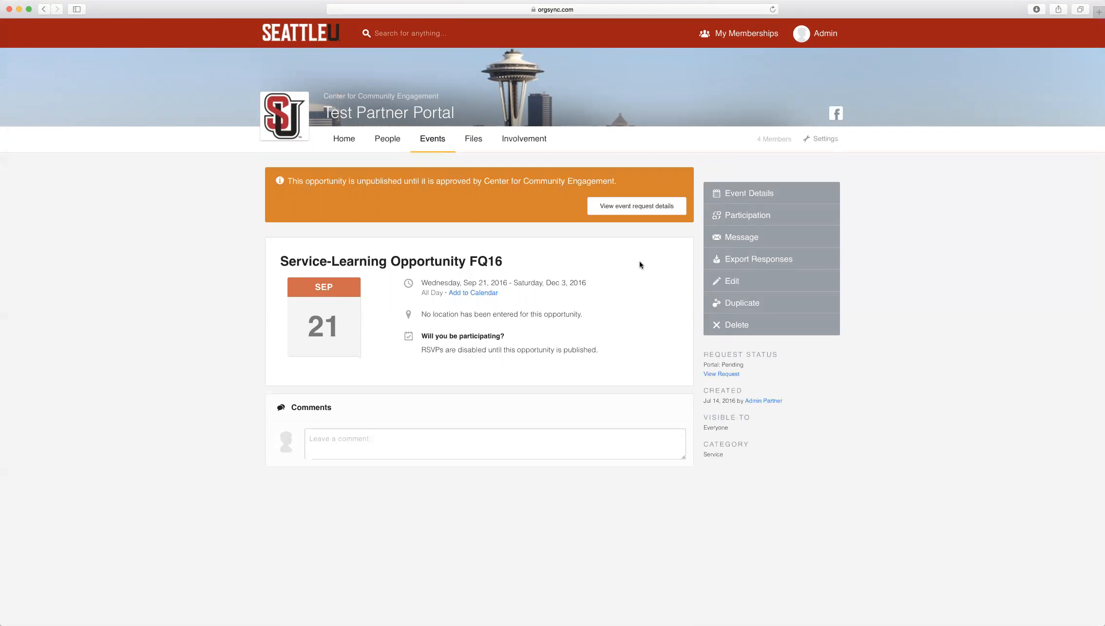
{"action": "mouse_move", "coordinate": [644, 210]}
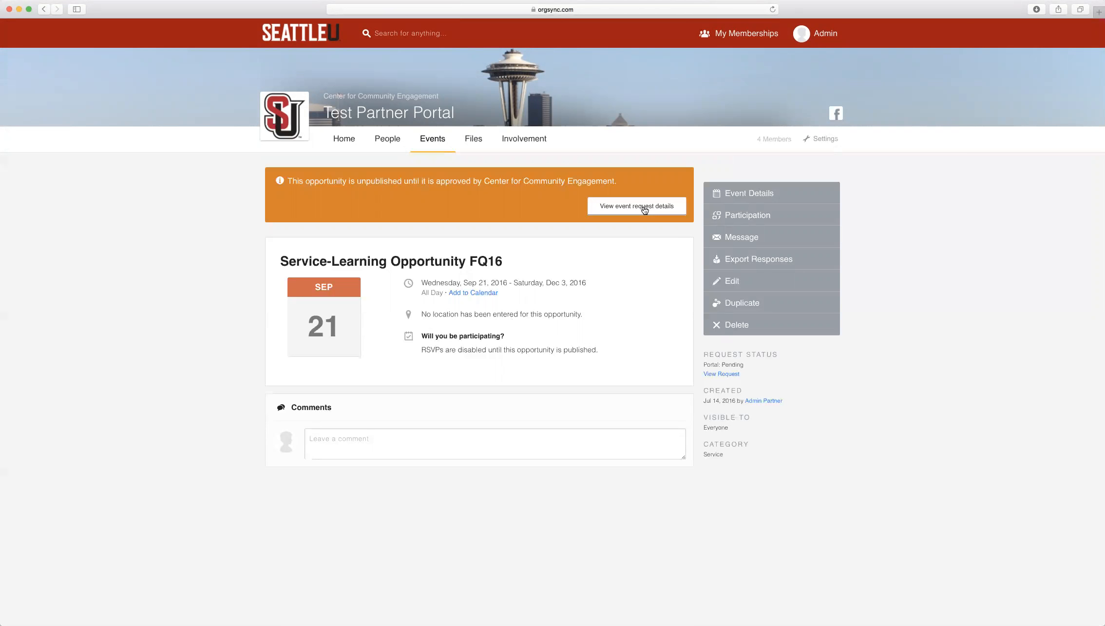
{"action": "left_click", "coordinate": [637, 205]}
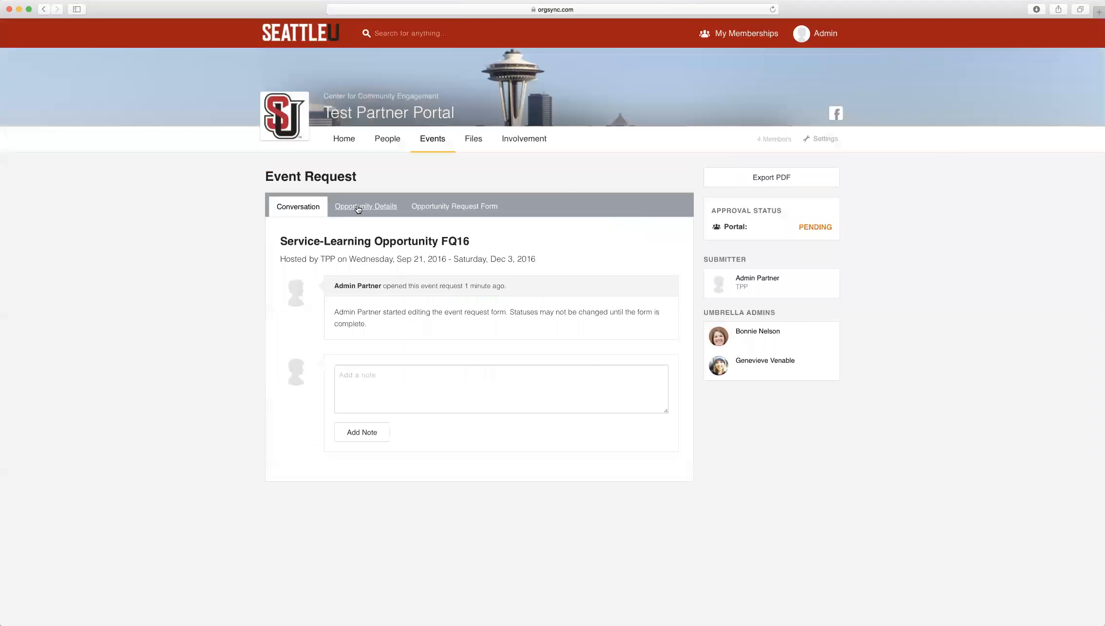
- Review the Opportunity Request Form answers and the Opportunity Details of the FQ16 request
{"action": "left_click", "coordinate": [454, 206]}
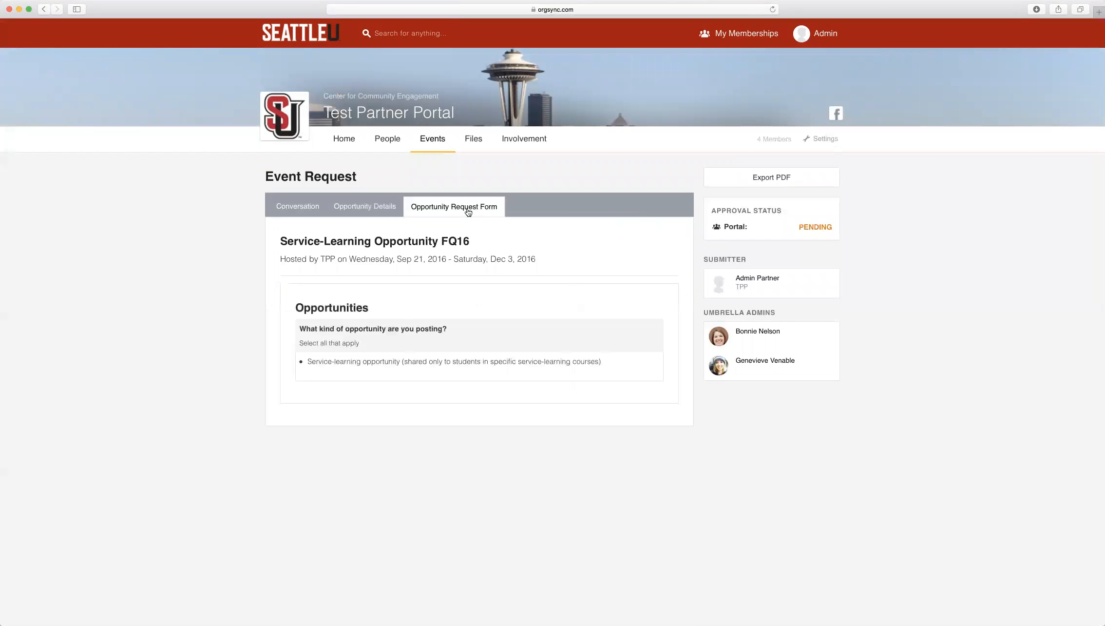
{"action": "left_click", "coordinate": [365, 206]}
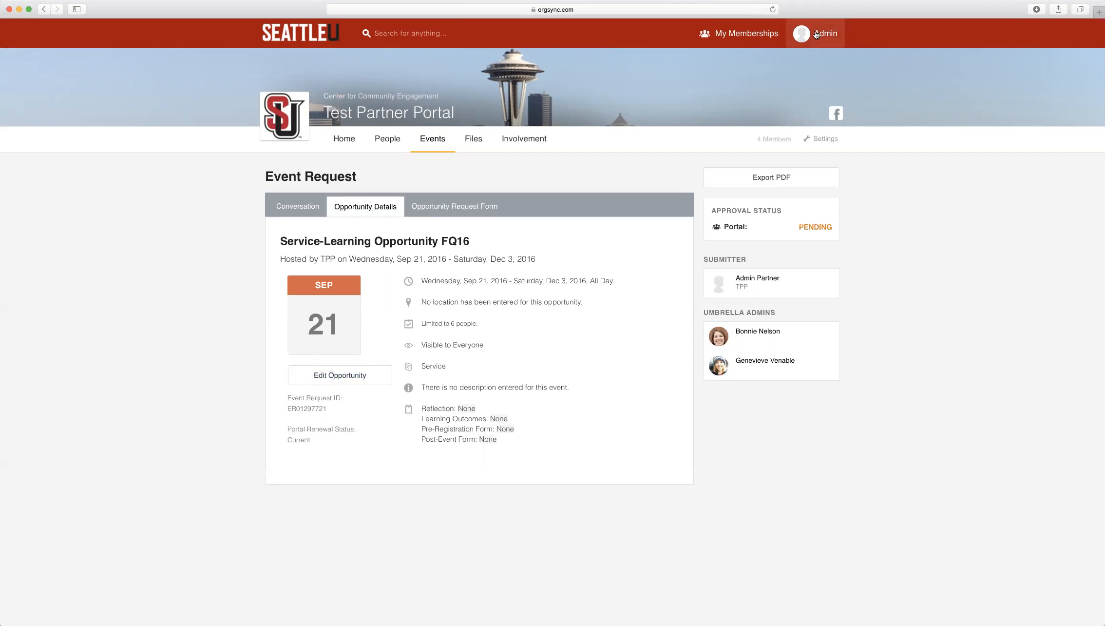
{"action": "mouse_move", "coordinate": [793, 28]}
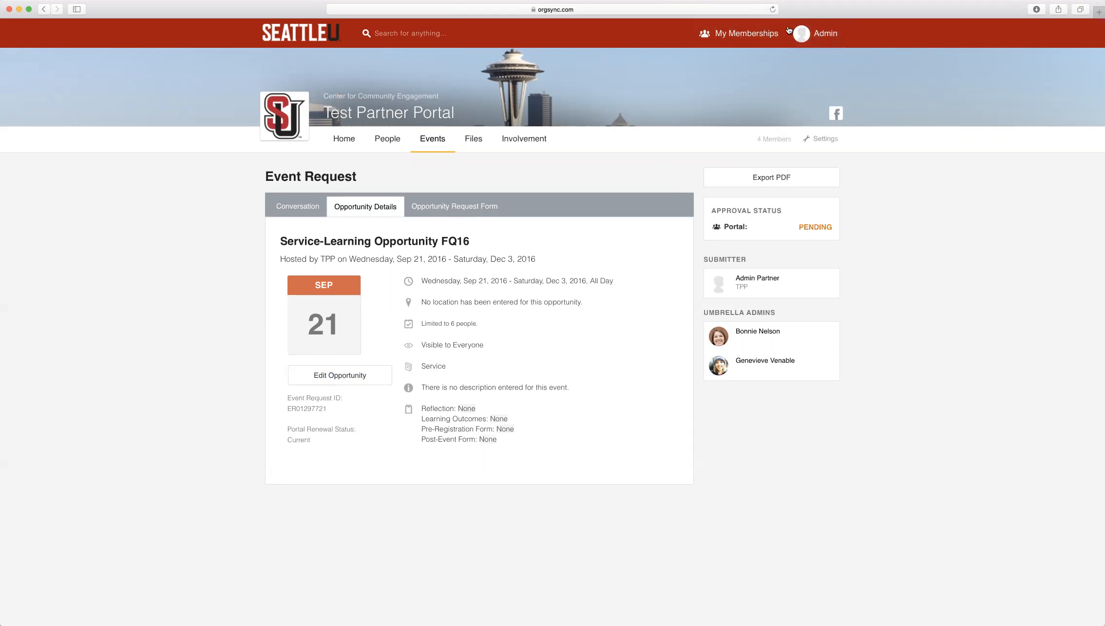
{"action": "mouse_move", "coordinate": [830, 11]}
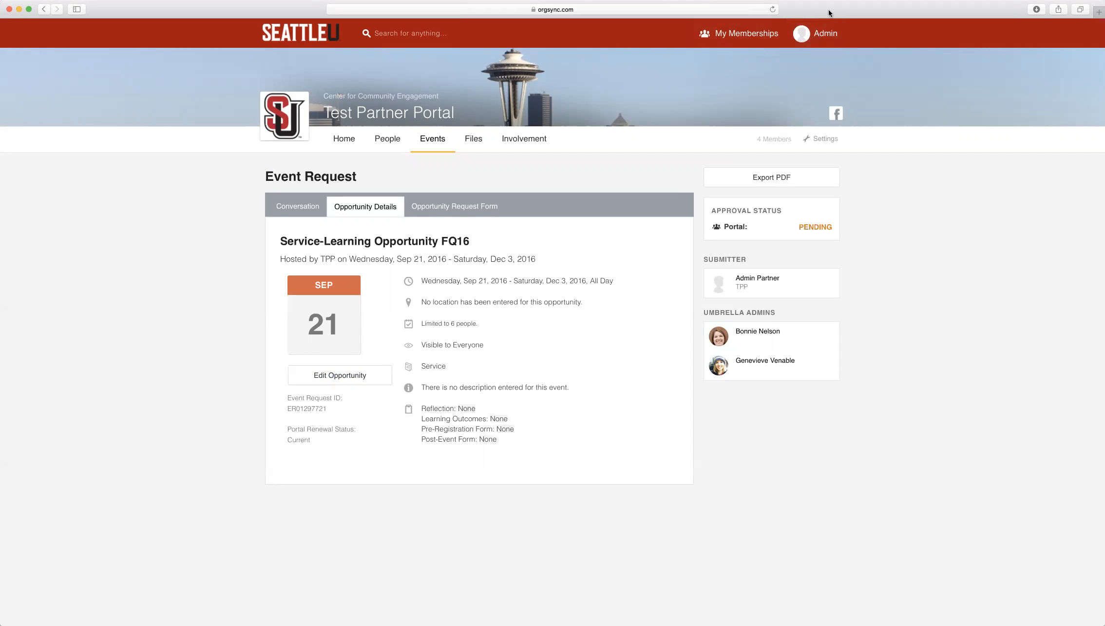
{"action": "mouse_move", "coordinate": [809, 65]}
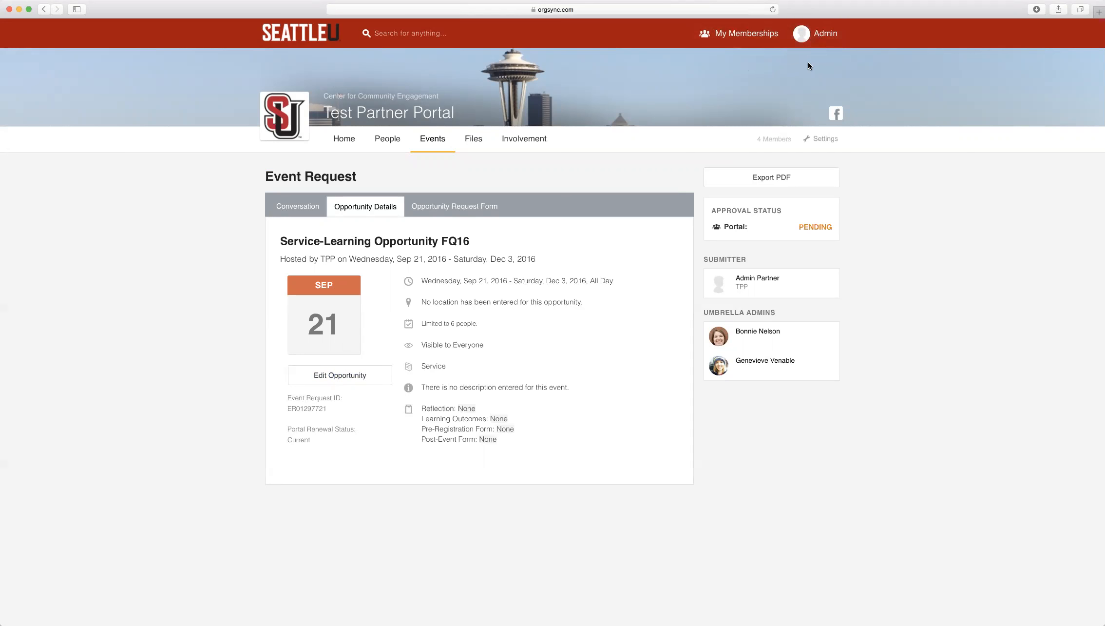
- Return to the Test Partner Portal's Events list via the Admin menu
{"action": "left_click", "coordinate": [826, 33]}
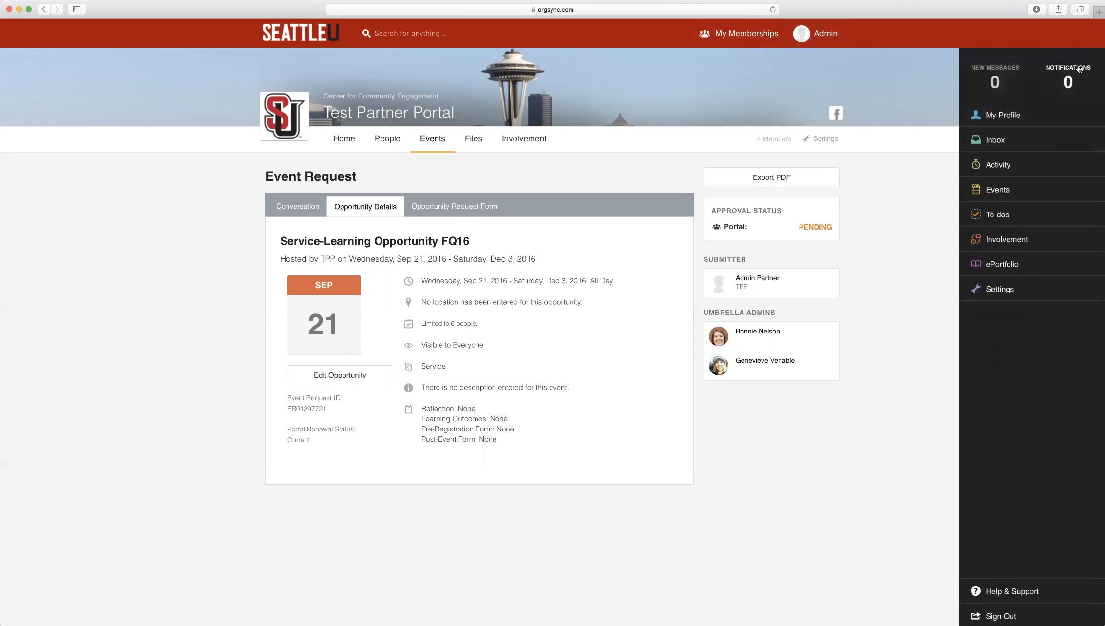
{"action": "mouse_move", "coordinate": [441, 184]}
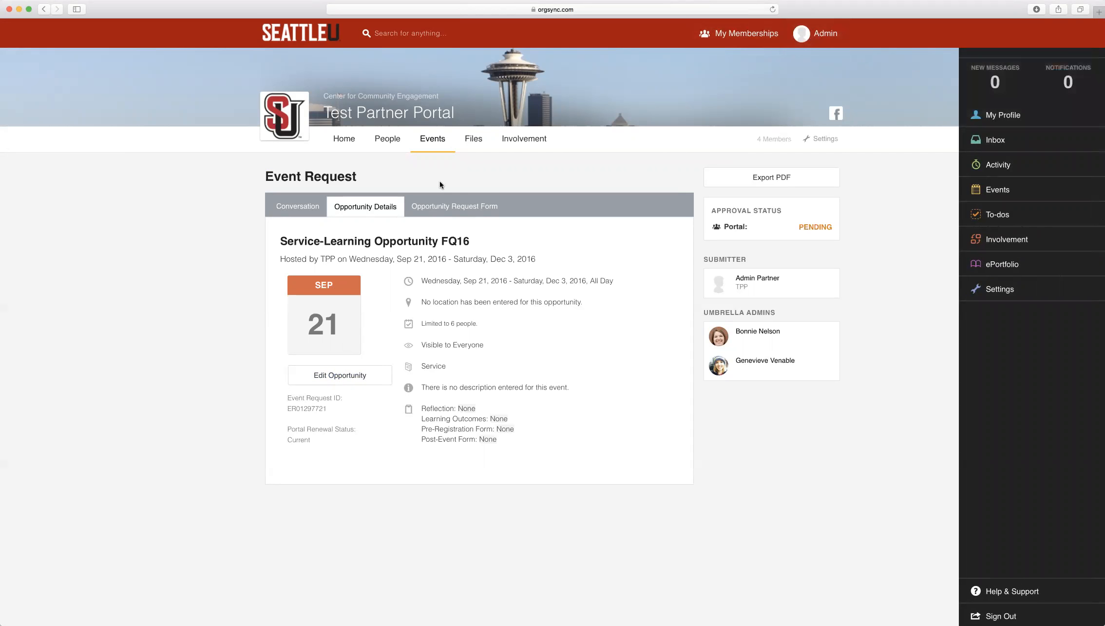
{"action": "mouse_move", "coordinate": [432, 144]}
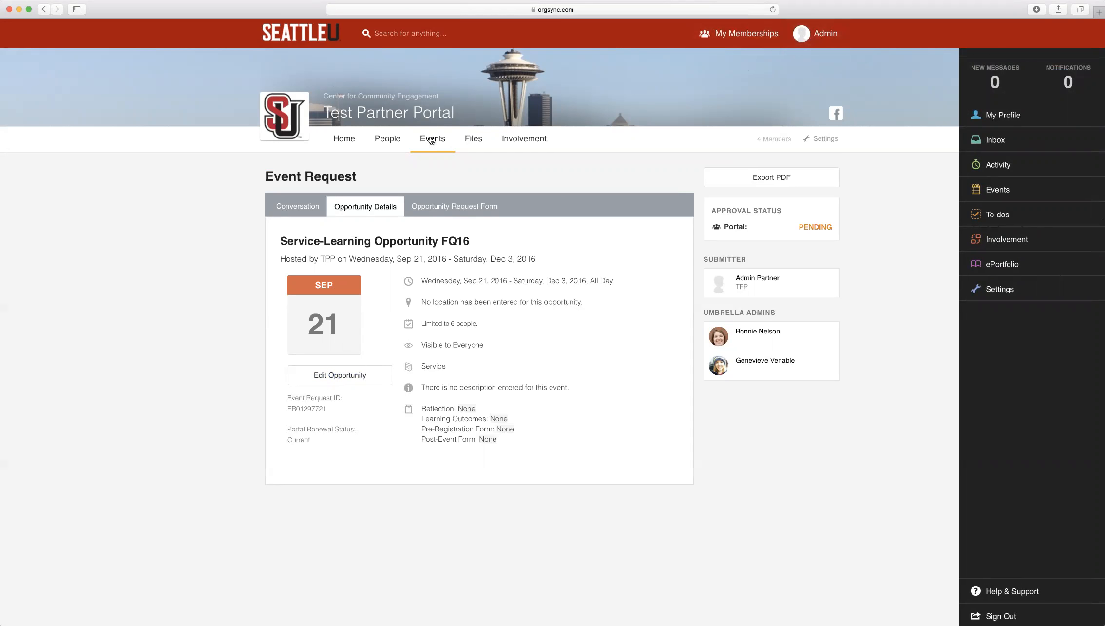
{"action": "left_click", "coordinate": [432, 138]}
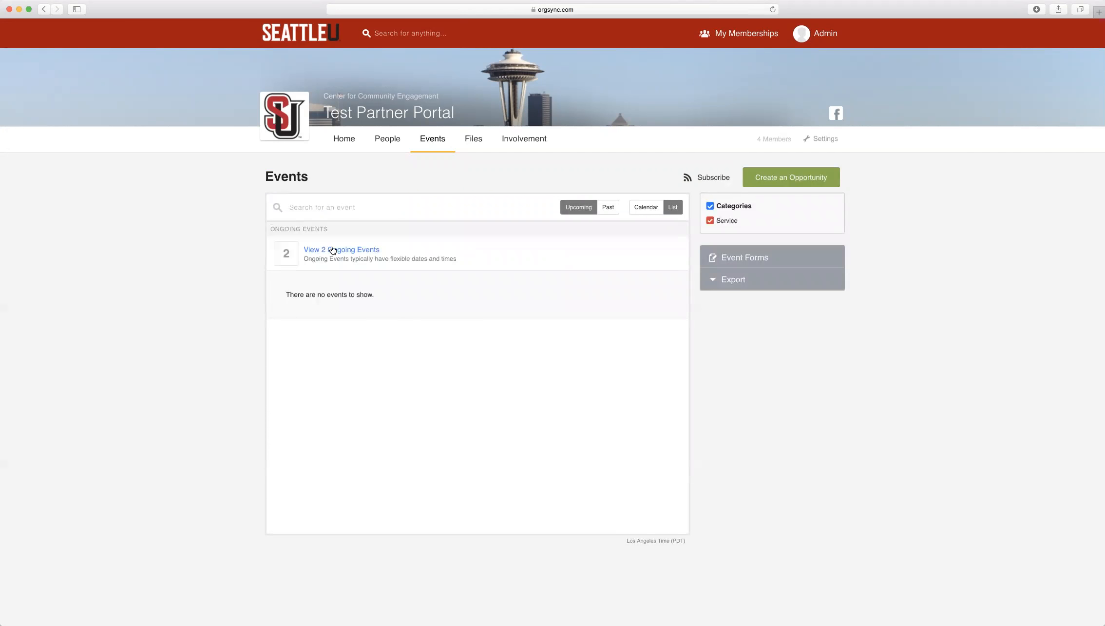
- View the 2 ongoing events and open the Sample Service Learning Opportunity
{"action": "left_click", "coordinate": [341, 250]}
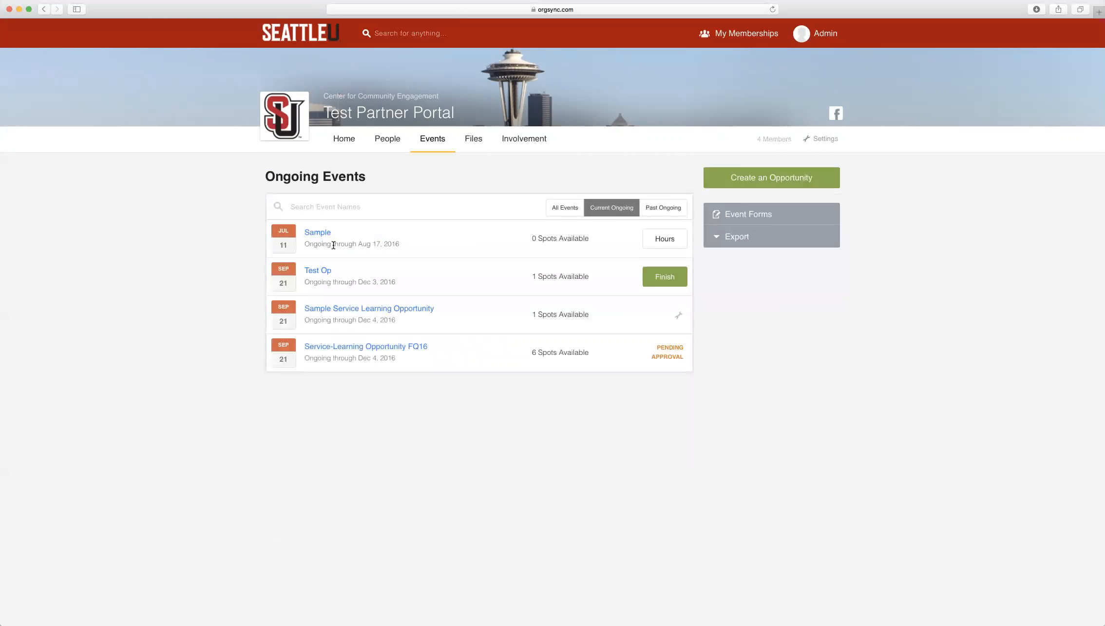
{"action": "mouse_move", "coordinate": [351, 312]}
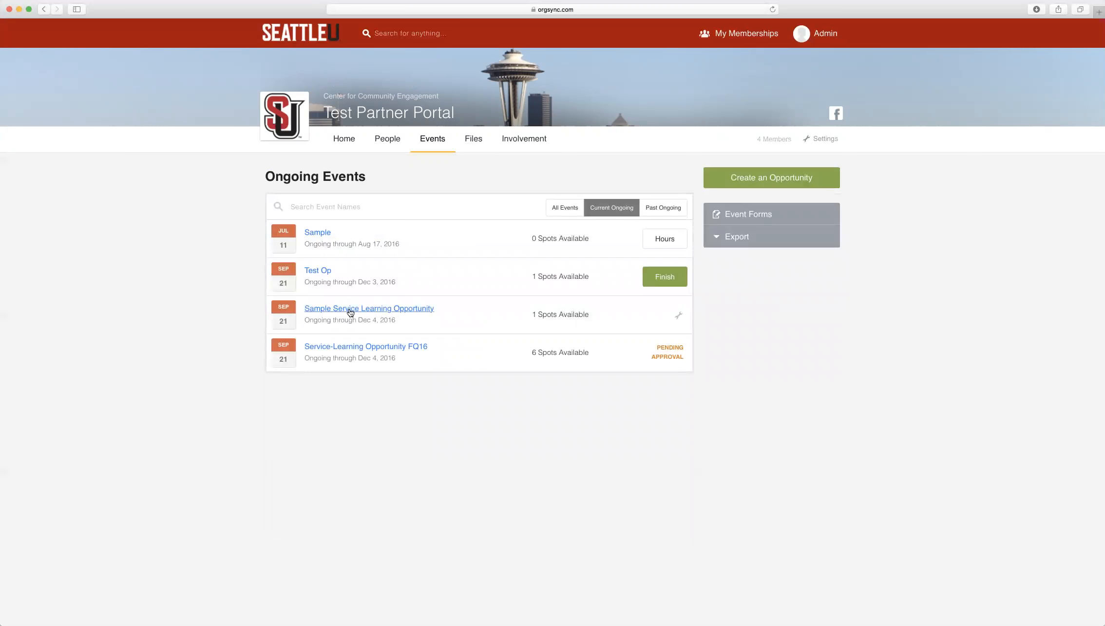
{"action": "left_click", "coordinate": [369, 307]}
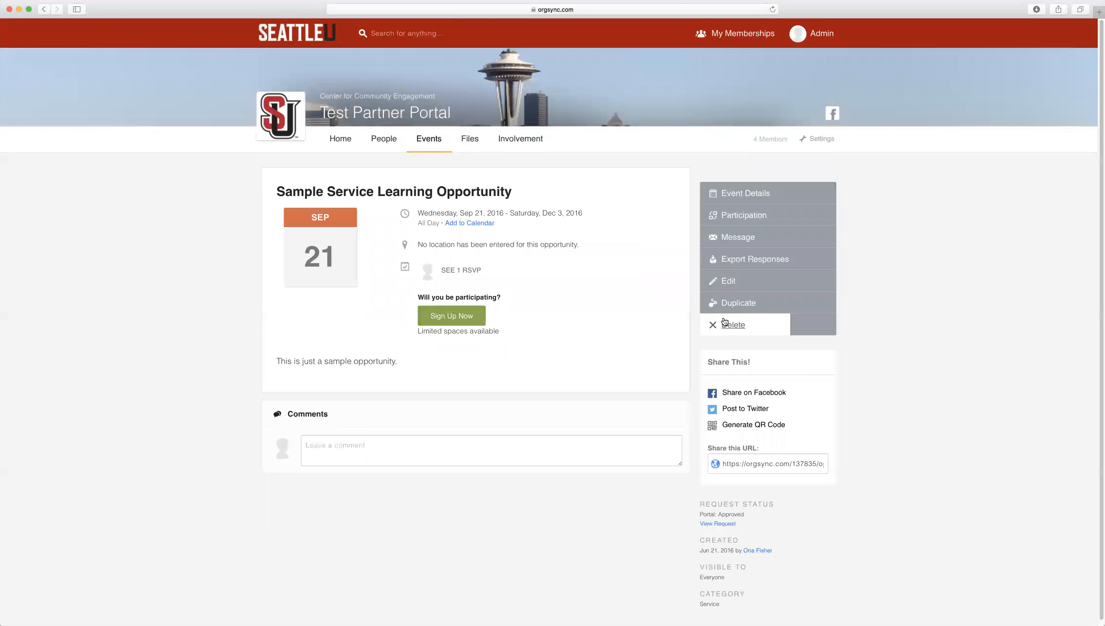
{"action": "mouse_move", "coordinate": [672, 237]}
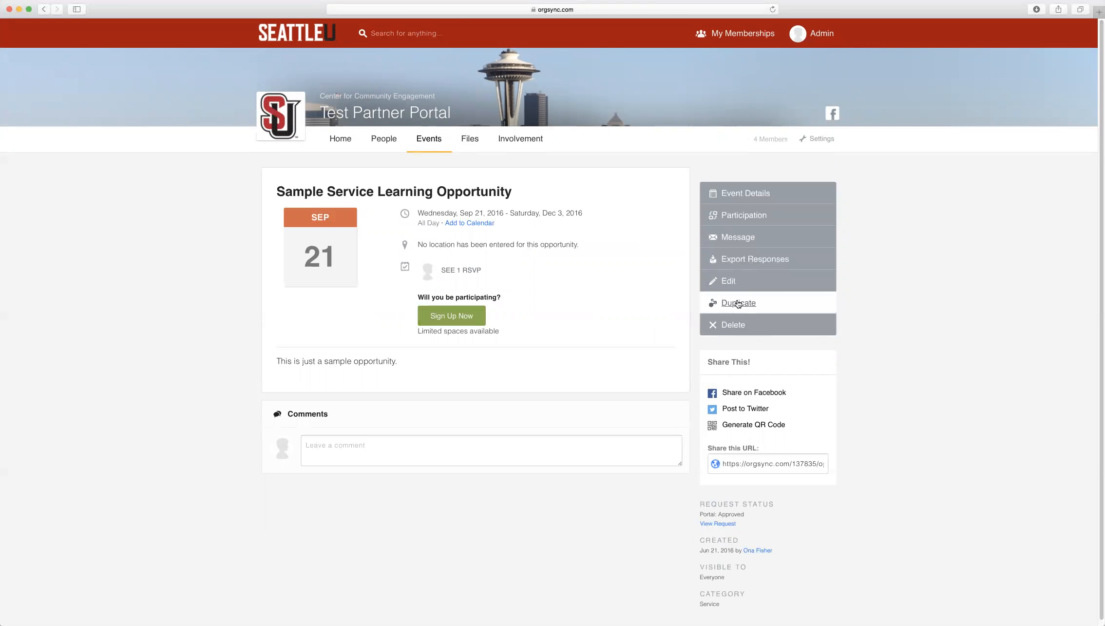
- Duplicate the sample opportunity and move its start date forward to Jan 02, 2017
{"action": "left_click", "coordinate": [737, 303]}
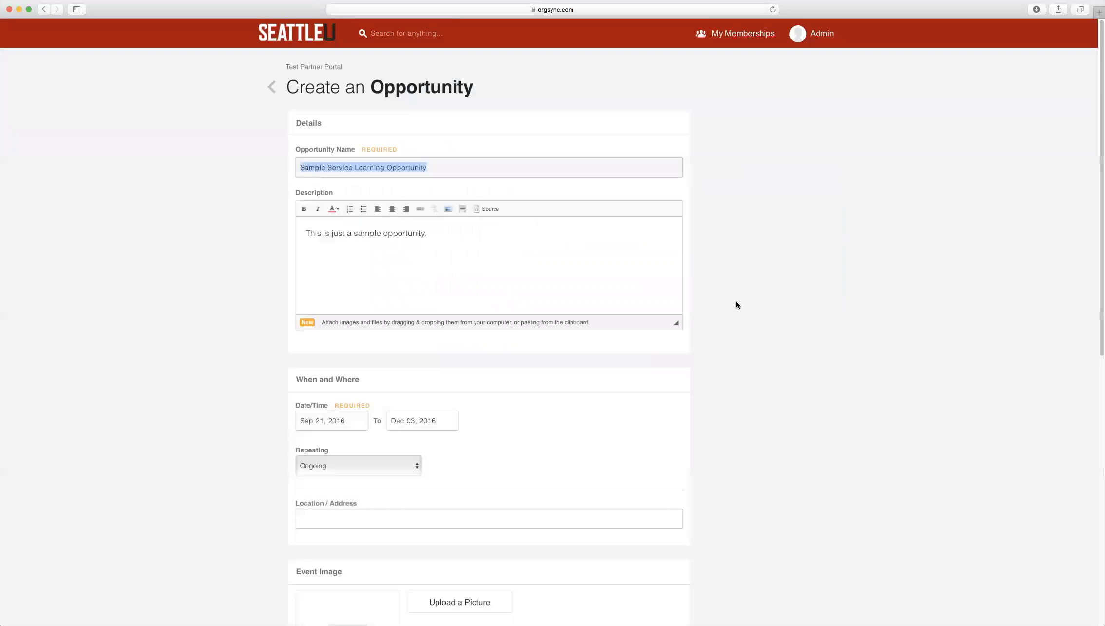
{"action": "mouse_move", "coordinate": [717, 303]}
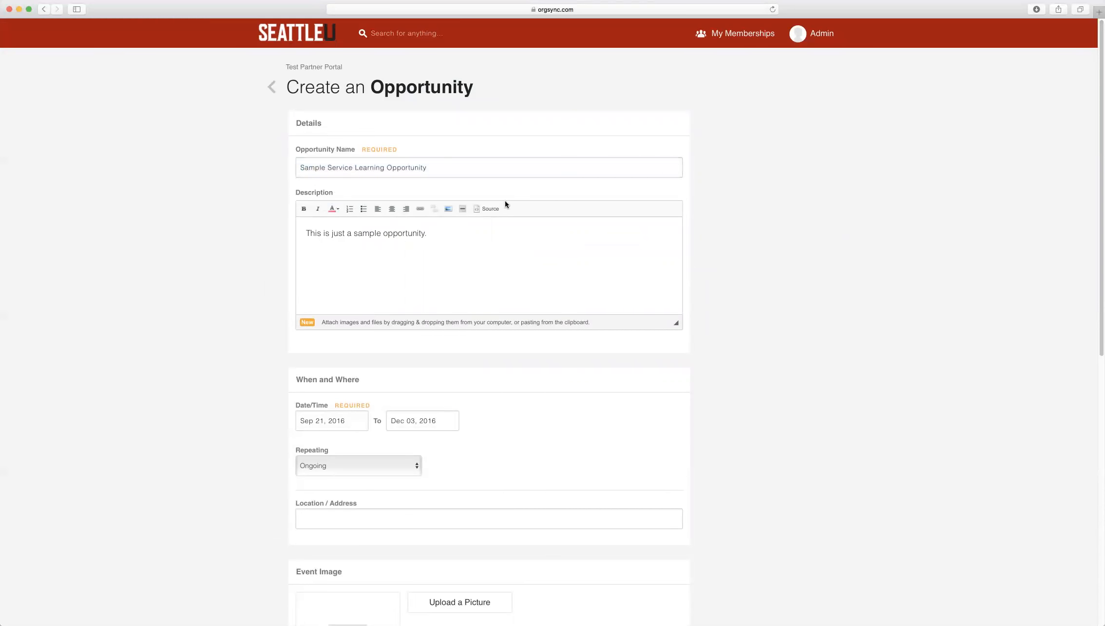
{"action": "mouse_move", "coordinate": [454, 471]}
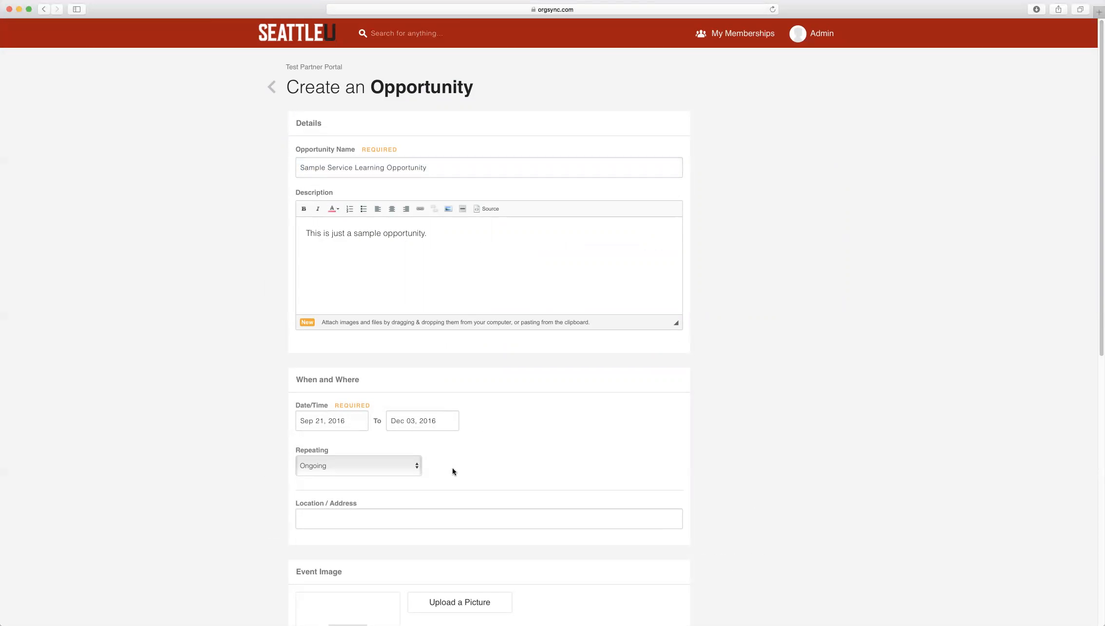
{"action": "left_click", "coordinate": [331, 420]}
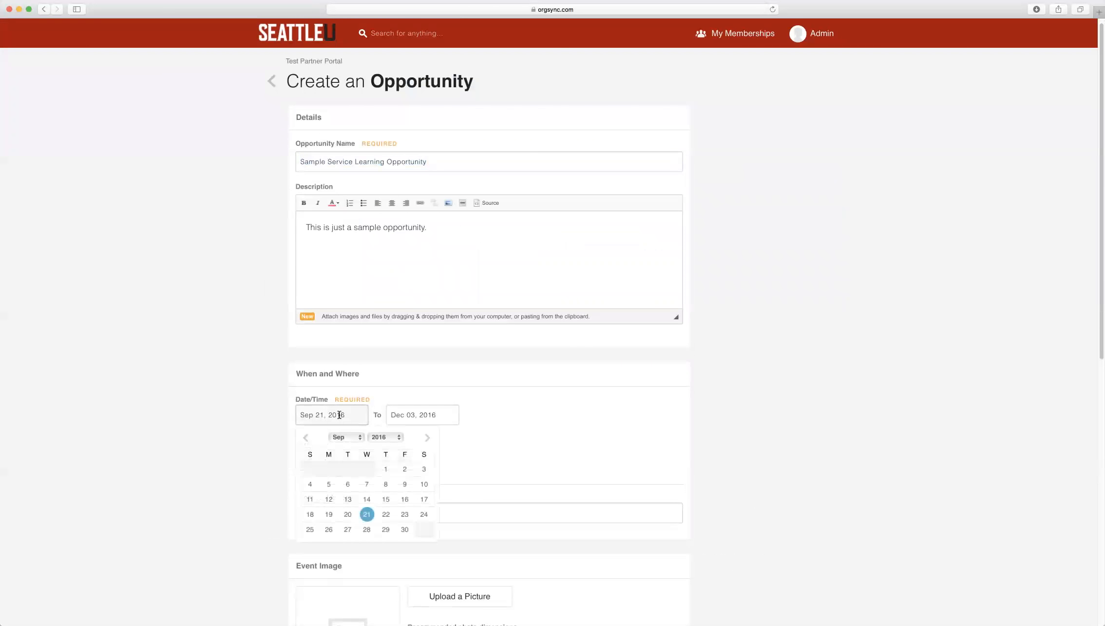
{"action": "left_click", "coordinate": [427, 438]}
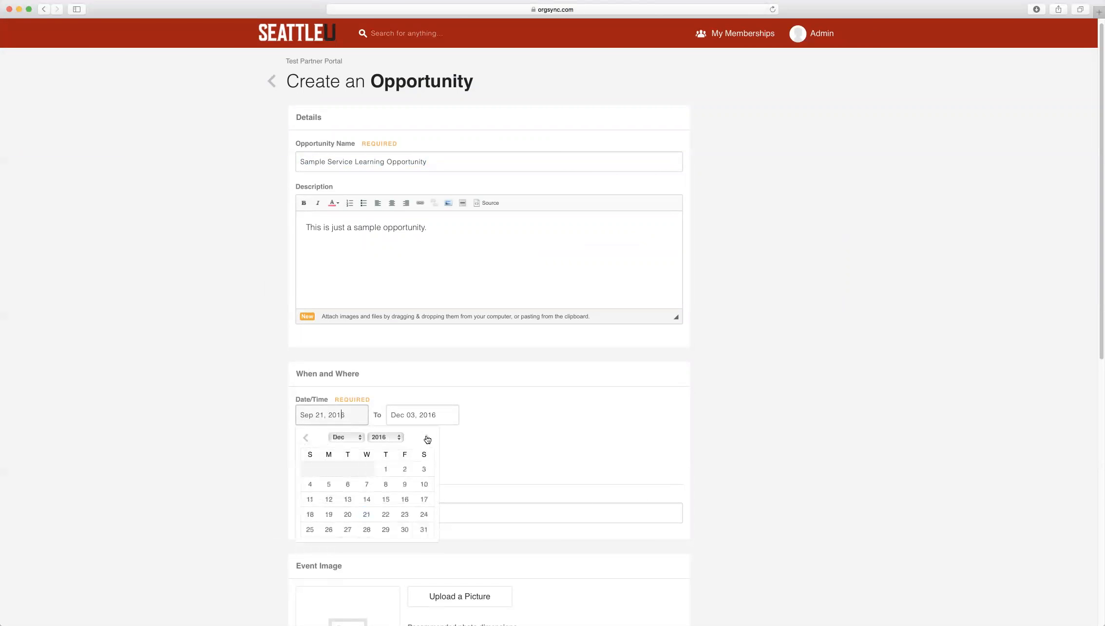
{"action": "left_click", "coordinate": [427, 438]}
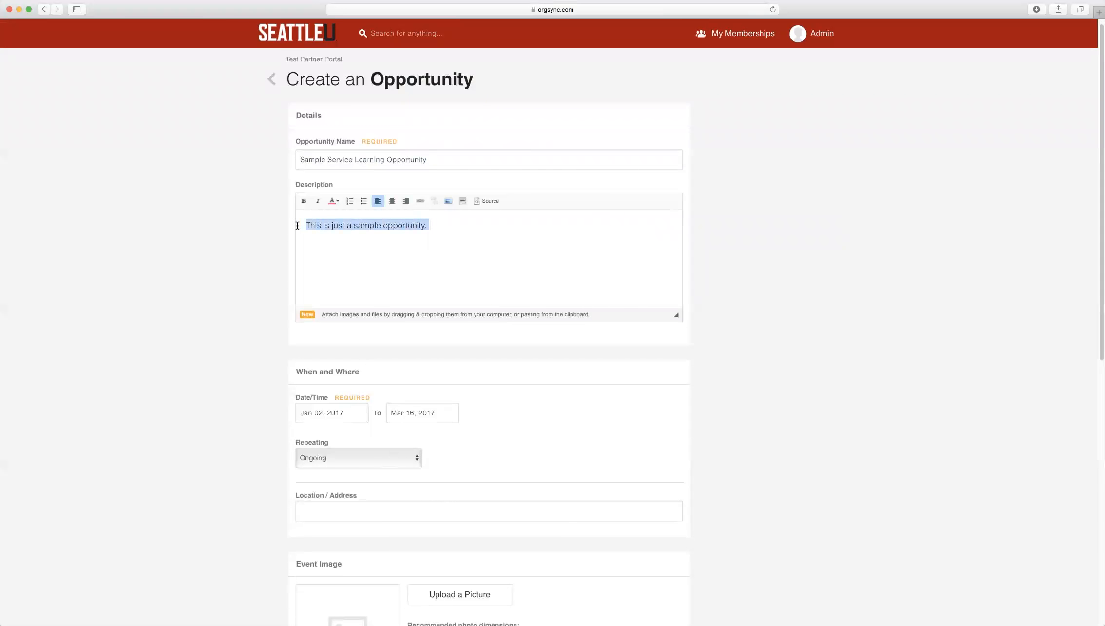
- Limit the copy to 4 volunteers and create the duplicated opportunity
{"action": "scroll", "scroll_direction": "down", "scroll_amount": 3}
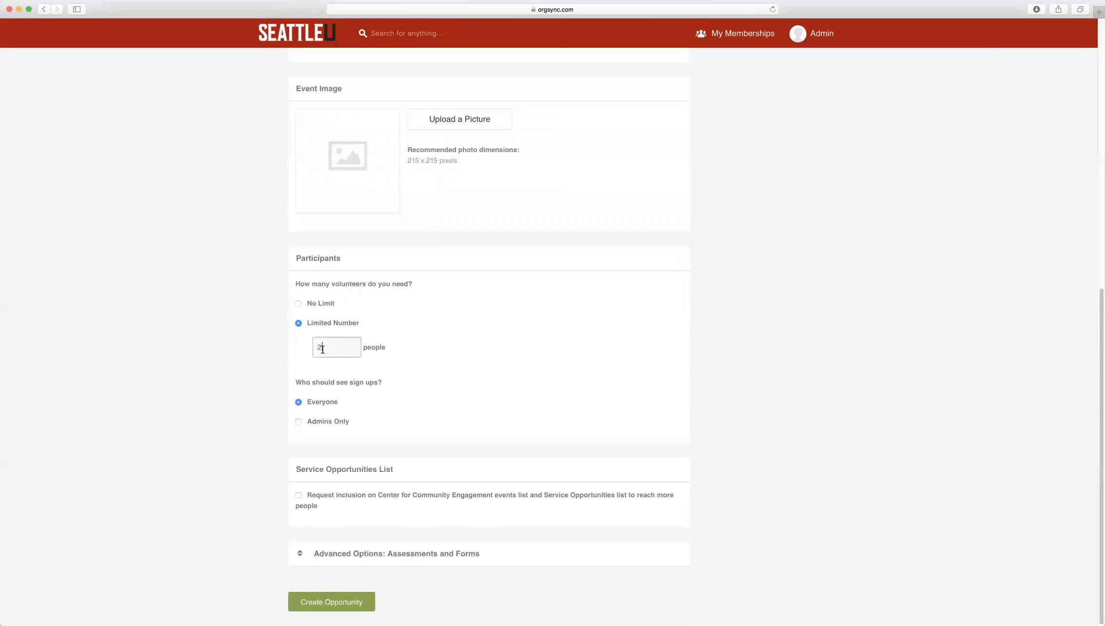
{"action": "type", "text": "4"}
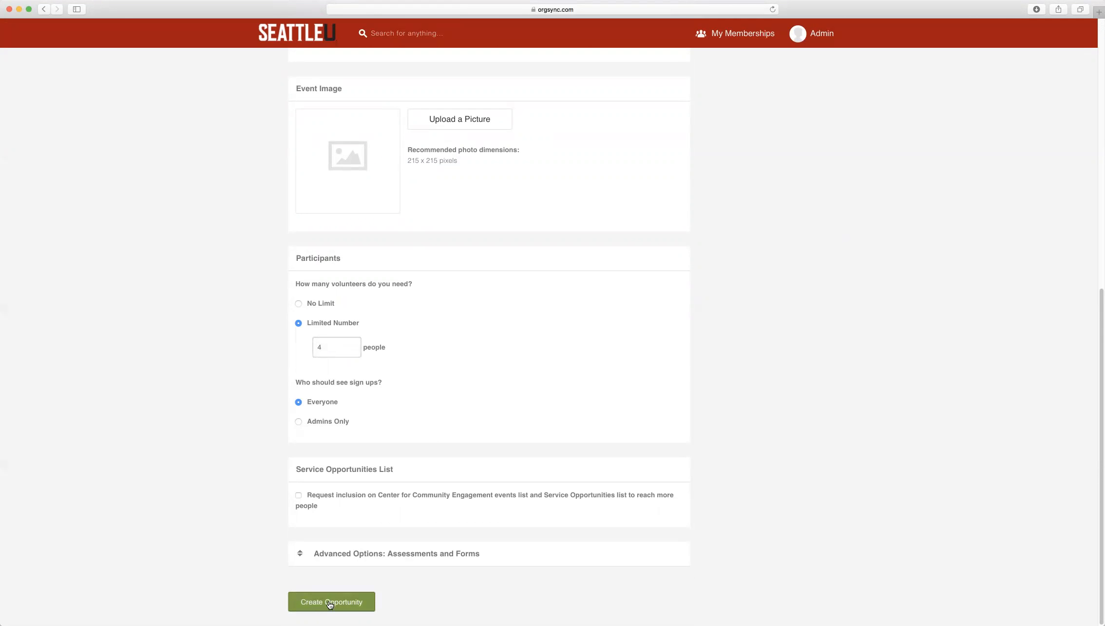
{"action": "left_click", "coordinate": [331, 601]}
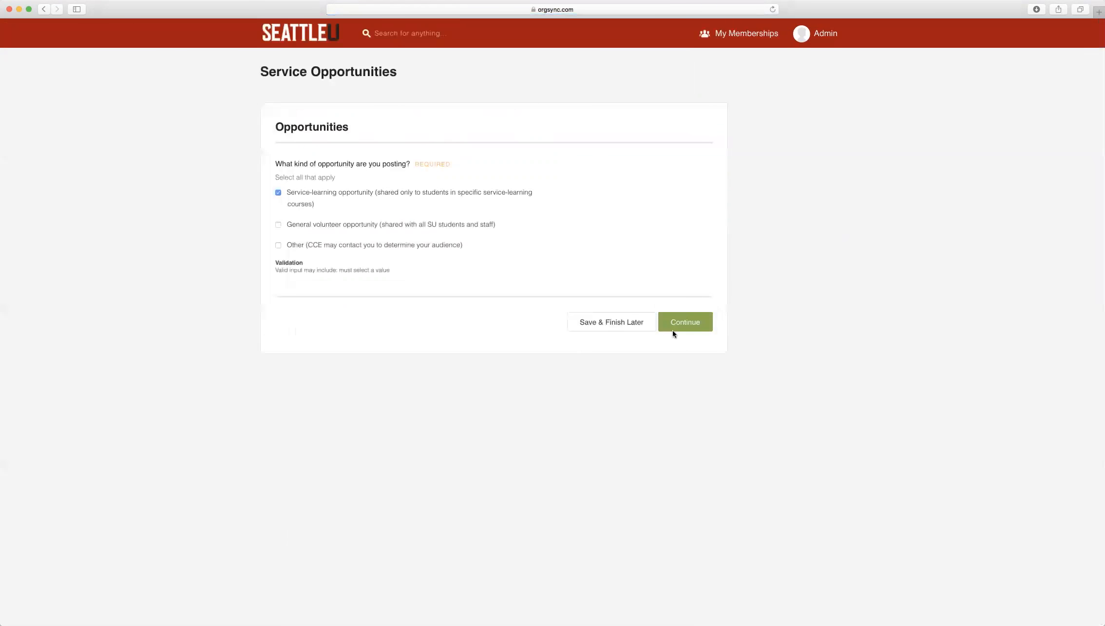
- Finish the Service Opportunities form for the copied Sample opportunity and dismiss the confirmation banner
{"action": "left_click", "coordinate": [686, 322]}
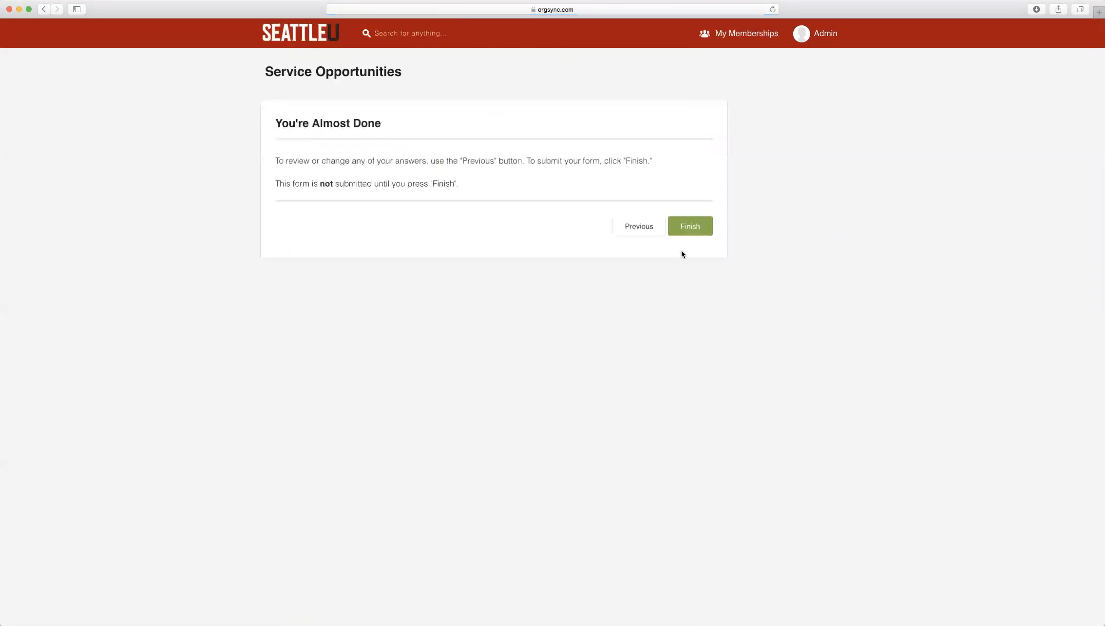
{"action": "left_click", "coordinate": [690, 226]}
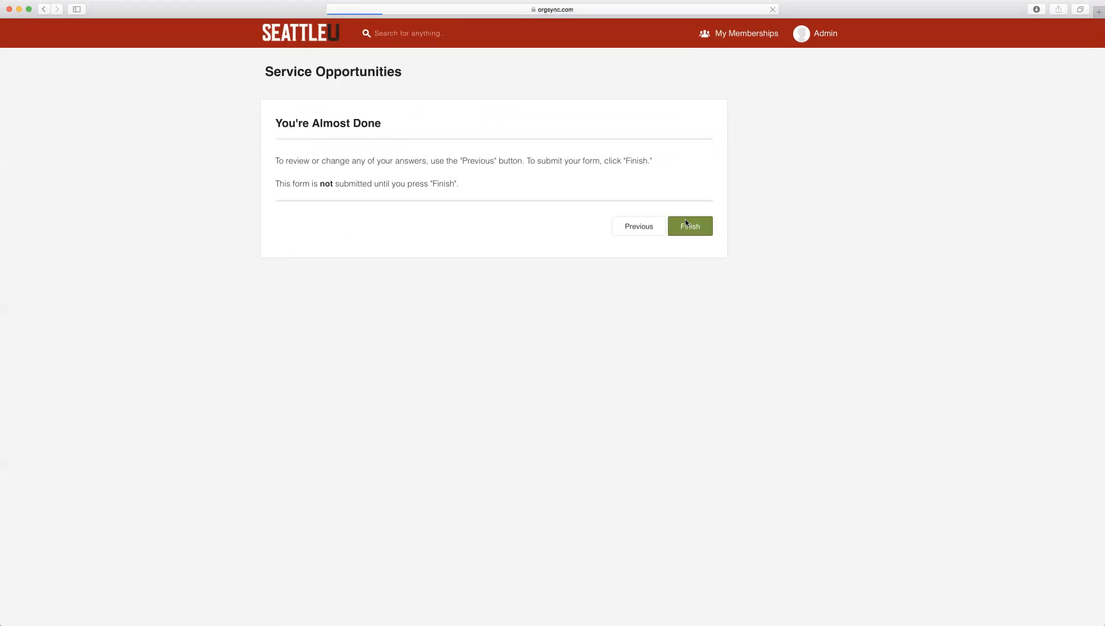
{"action": "left_click", "coordinate": [690, 226]}
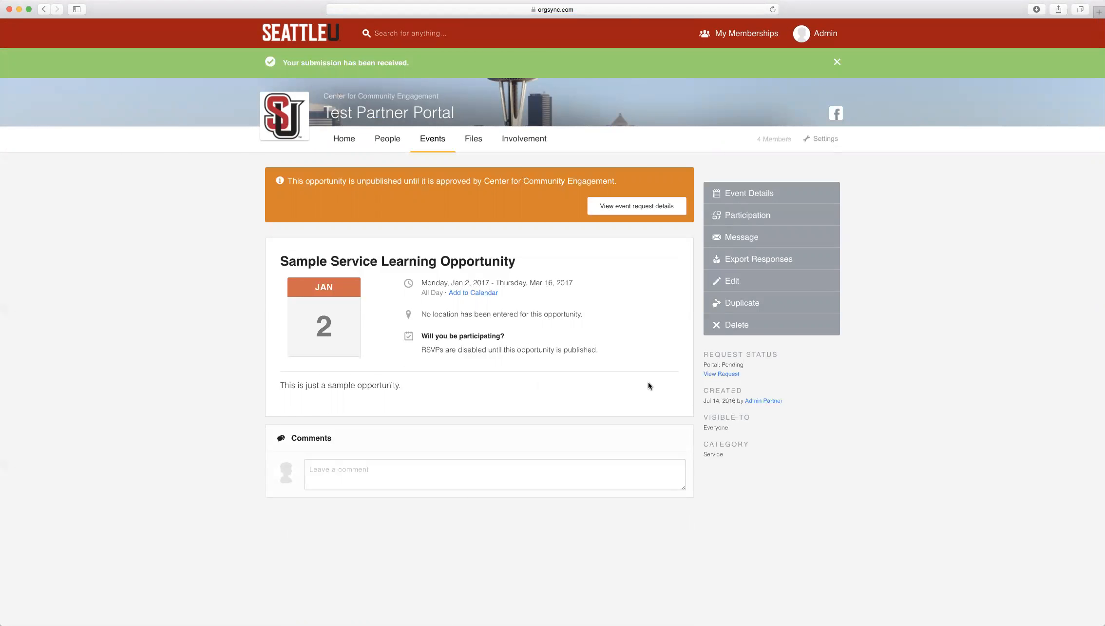
{"action": "left_click", "coordinate": [836, 62]}
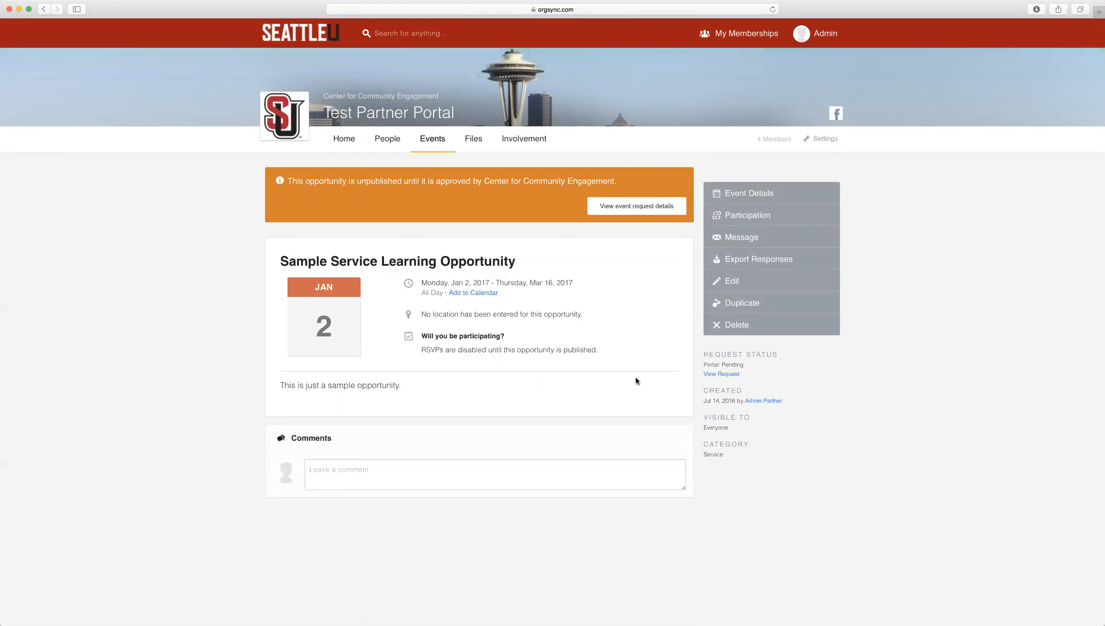